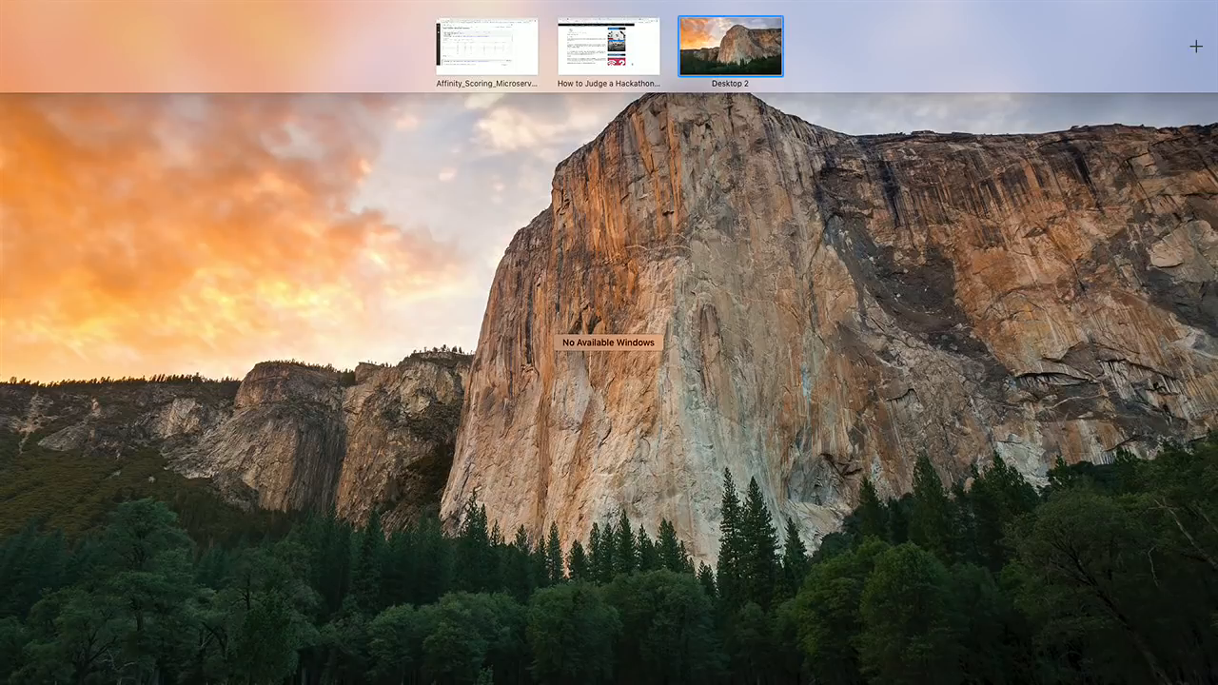
Pick the Affinity_Scoring_Microservice space thumbnail in Mission Control.
click(728, 40)
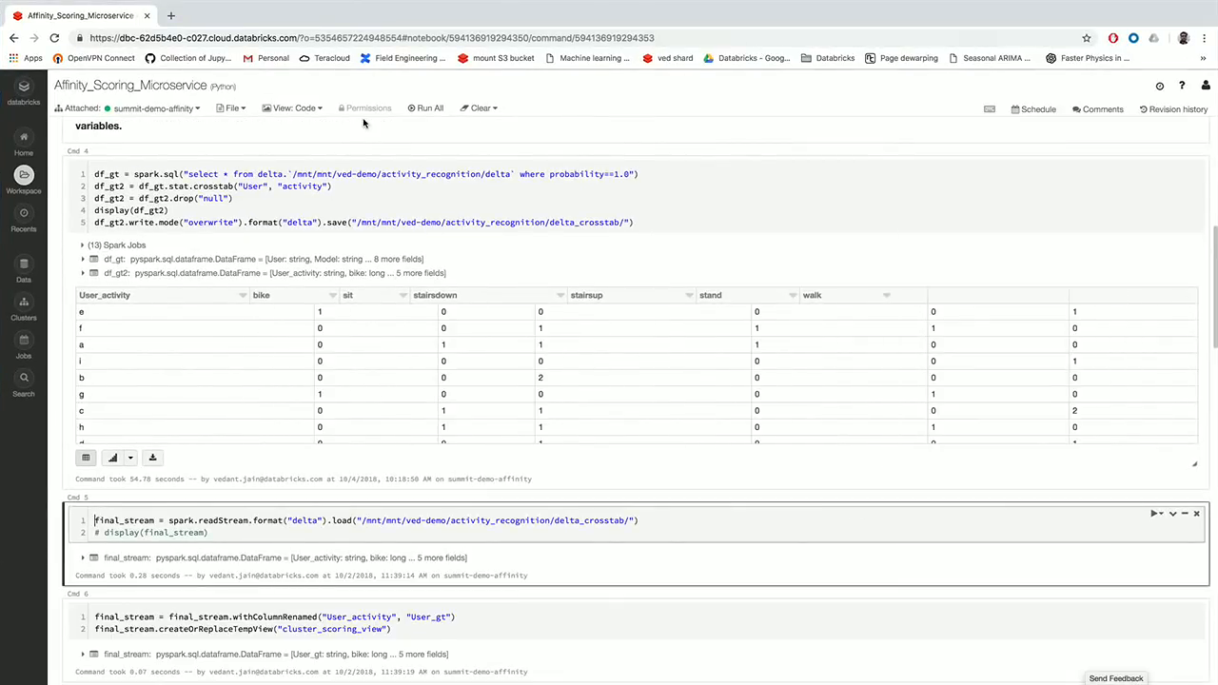
Open Activity_Scoring_Microservice from the Microservices folder in the Workspace browser.
click(24, 176)
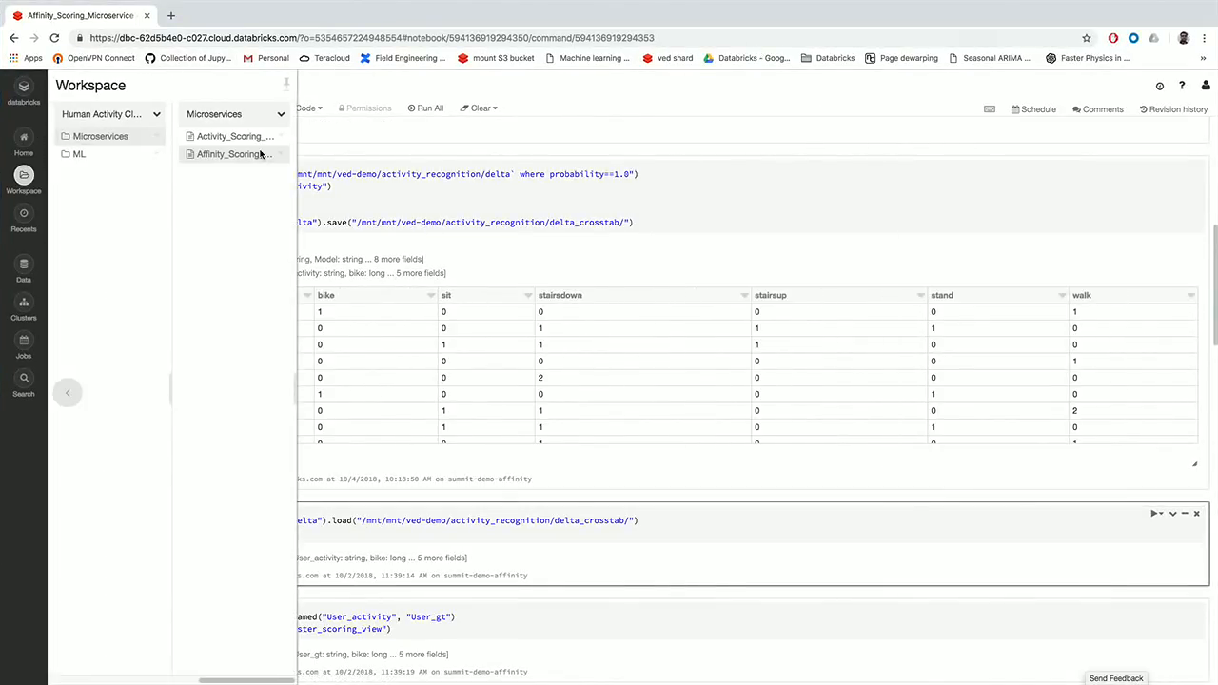
click(228, 136)
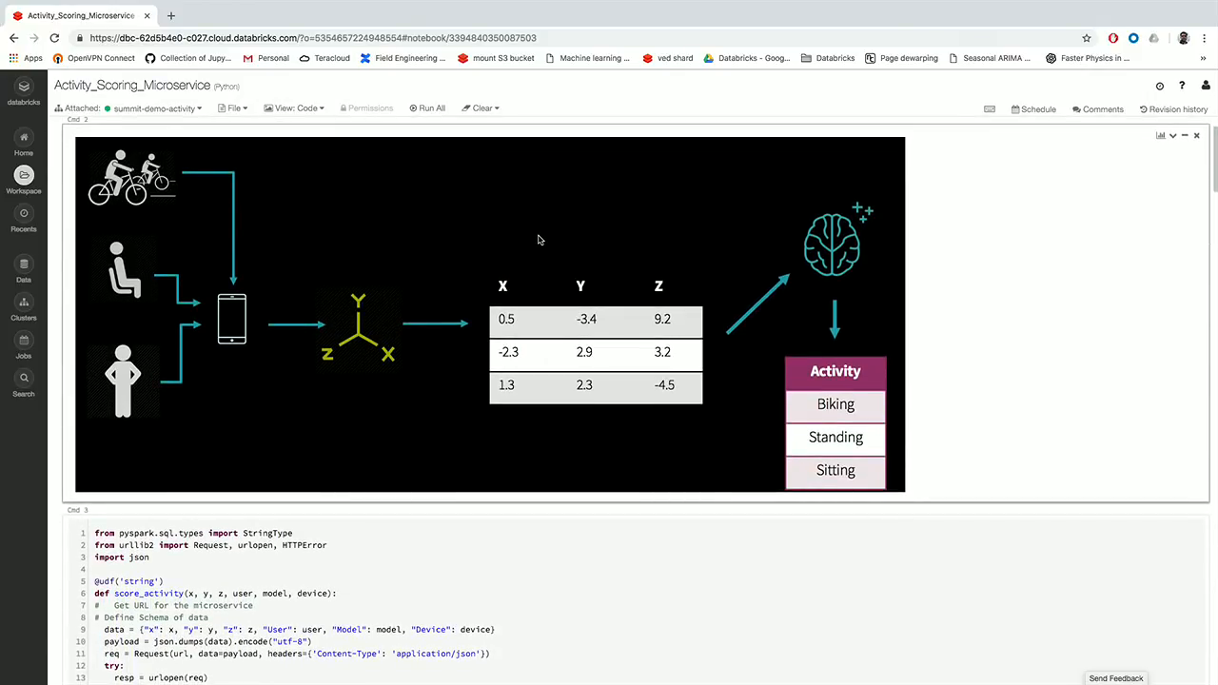
mouse_move(843, 282)
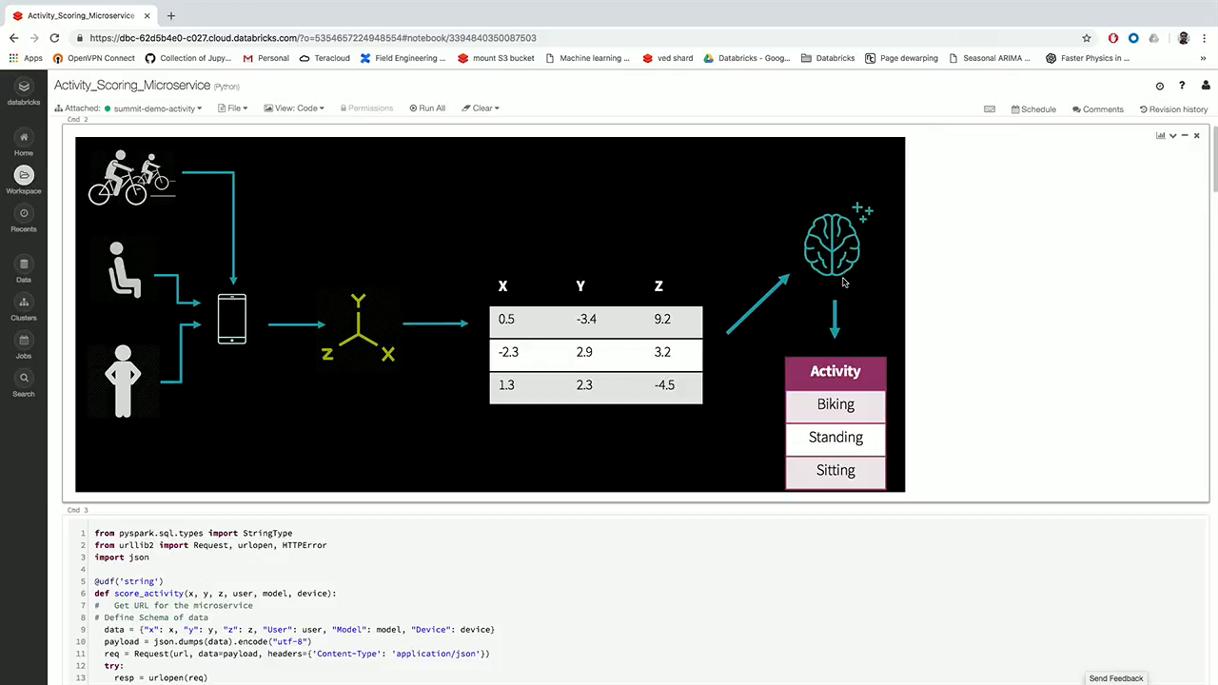
scroll(down, 3)
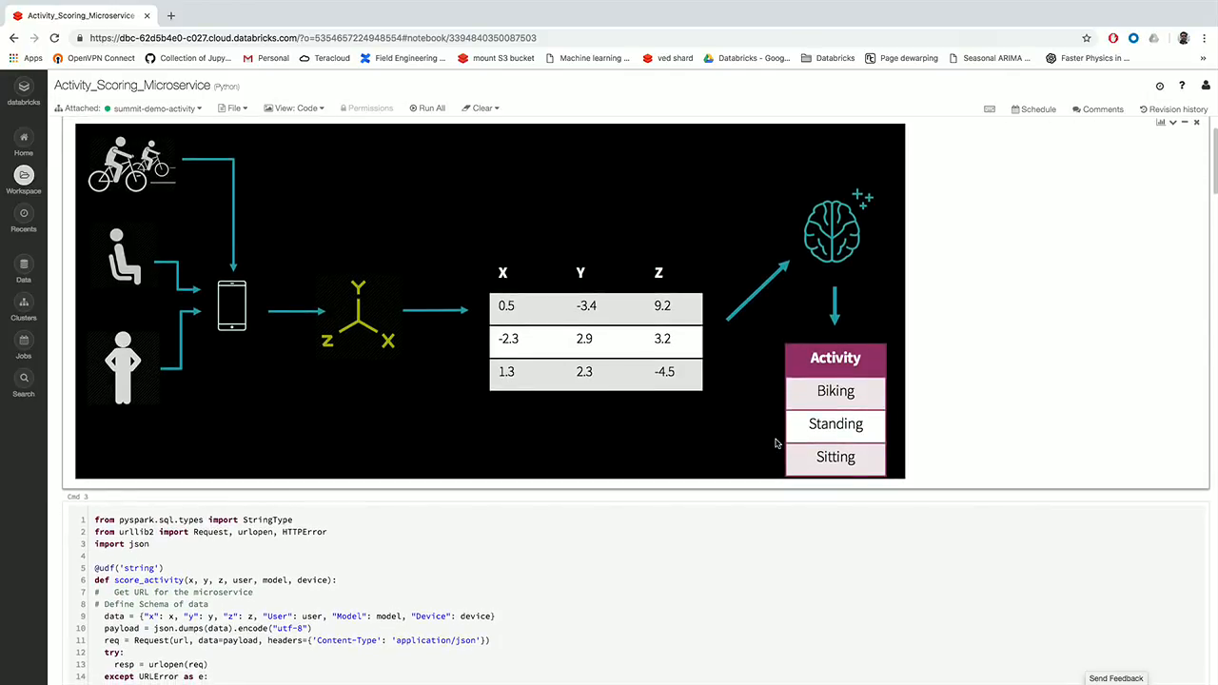
scroll(down, 3)
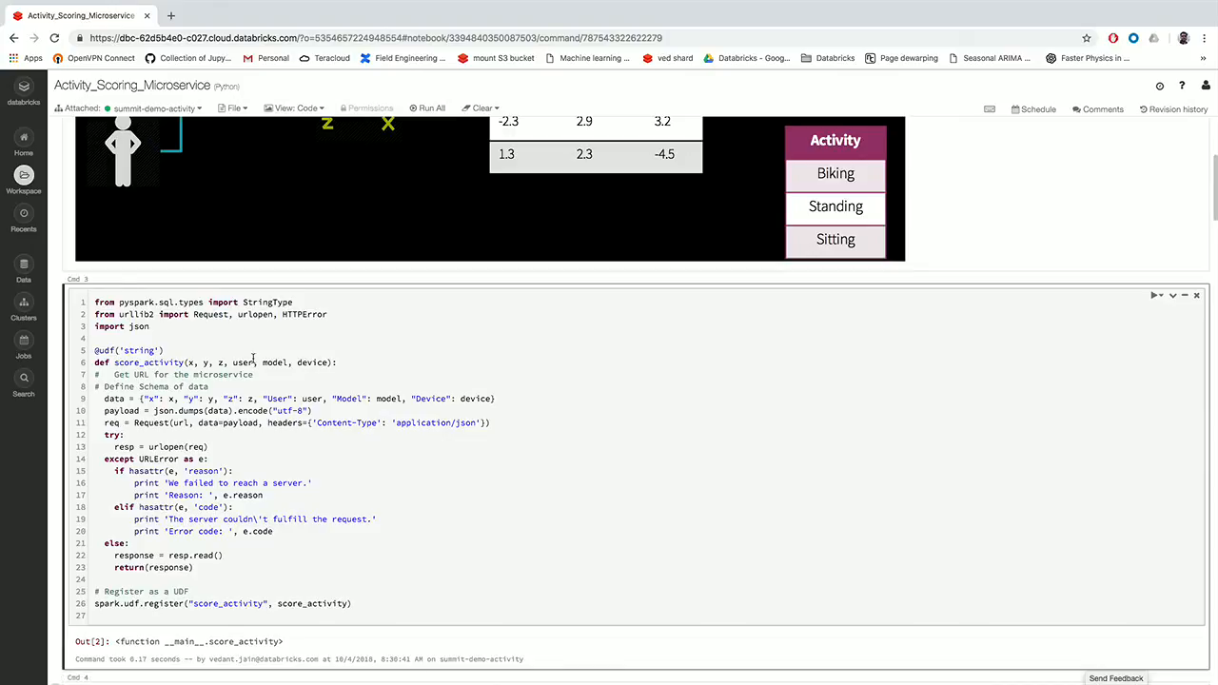
scroll(down, 3)
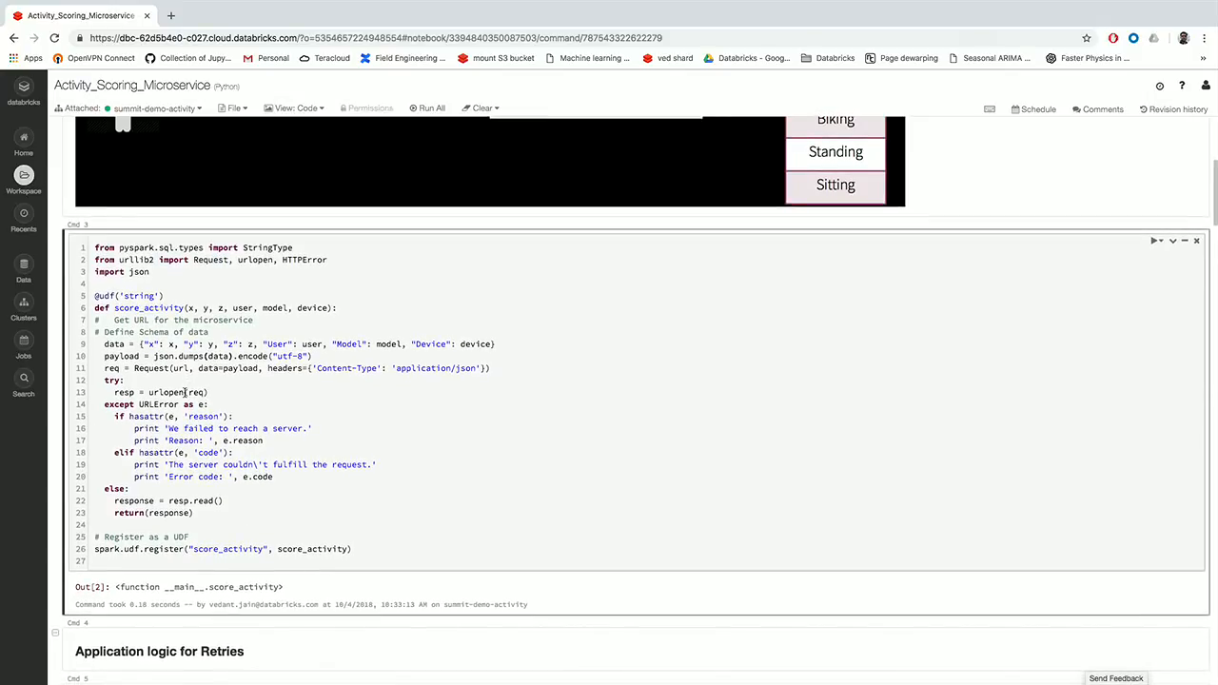
scroll(down, 3)
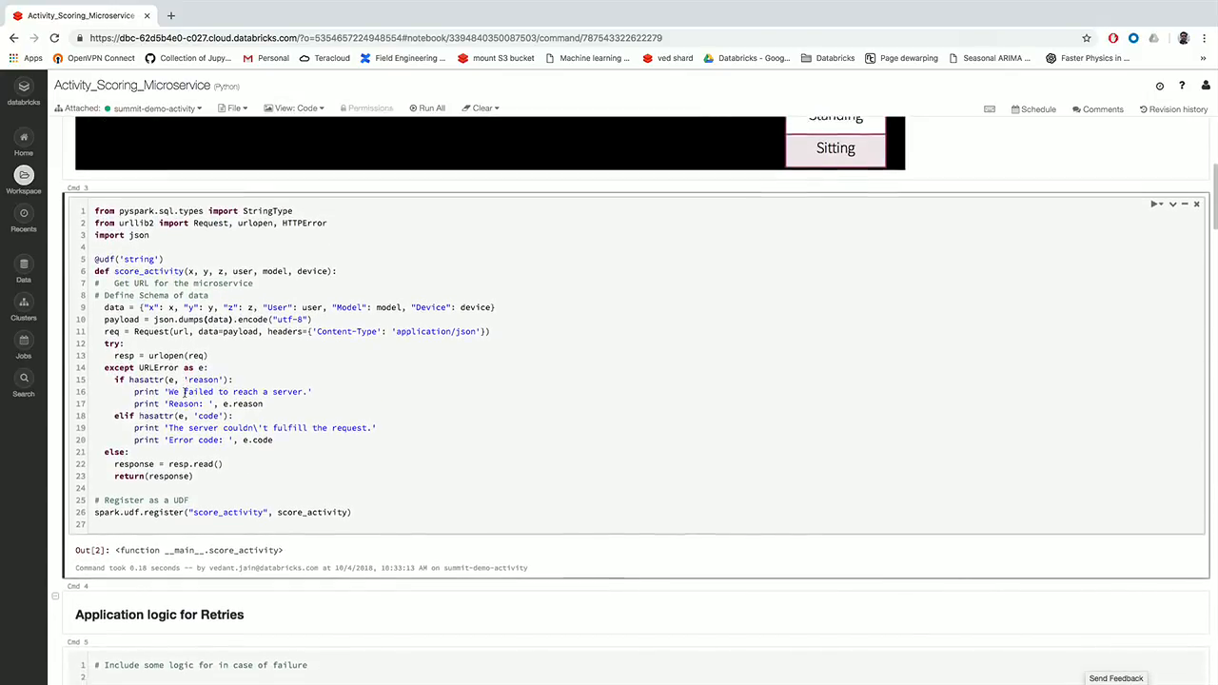
scroll(down, 3)
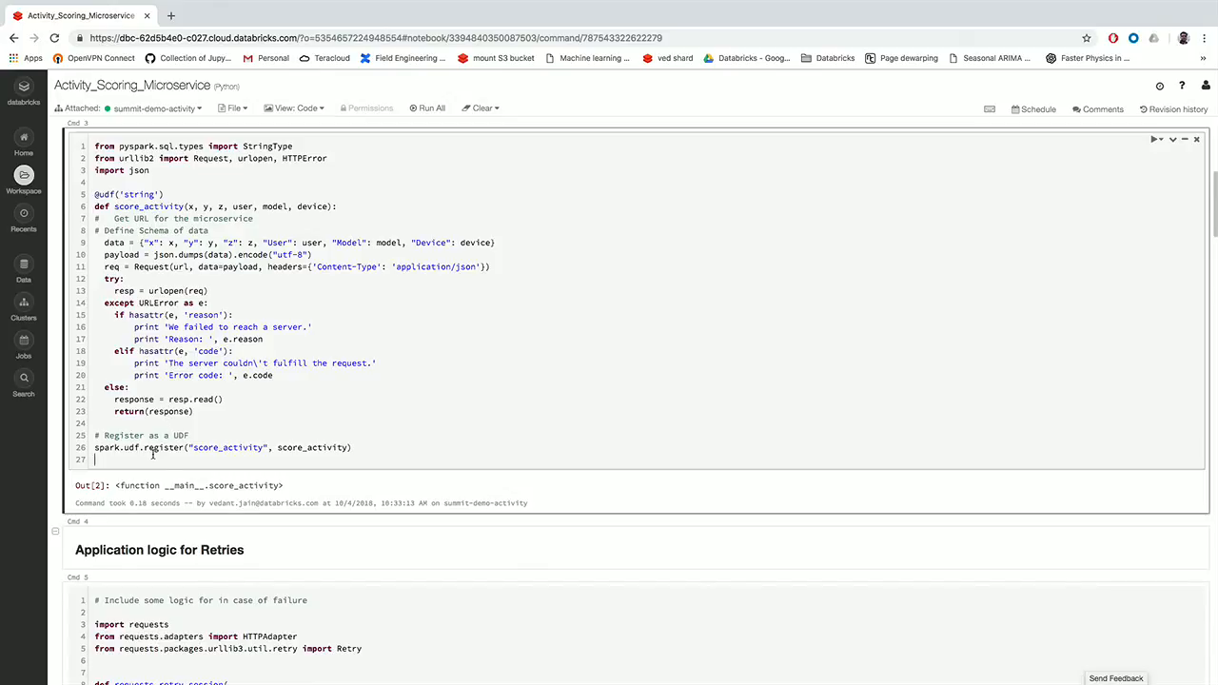
scroll(down, 3)
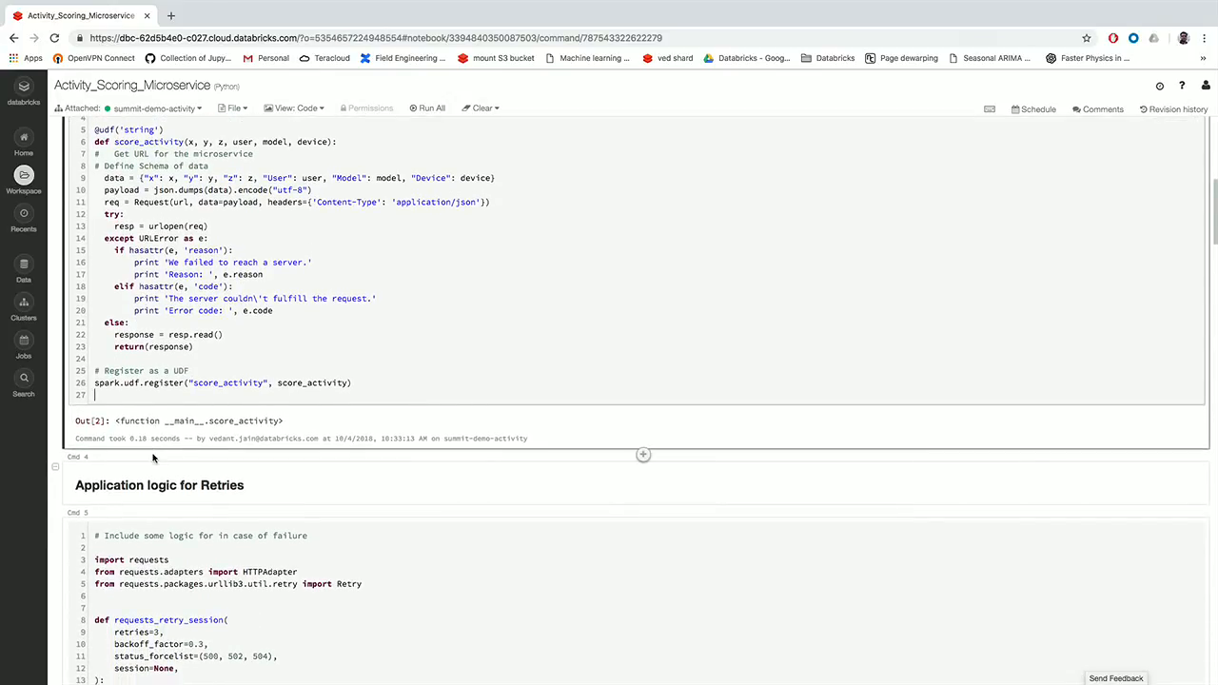
scroll(down, 3)
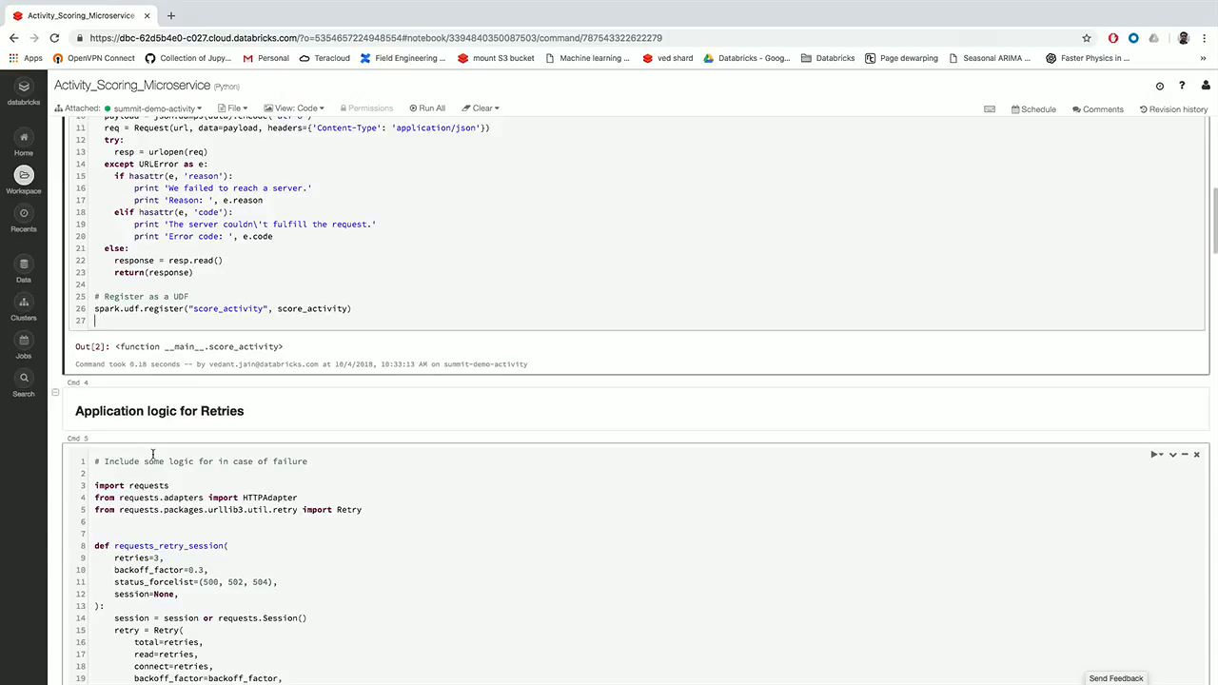
scroll(down, 3)
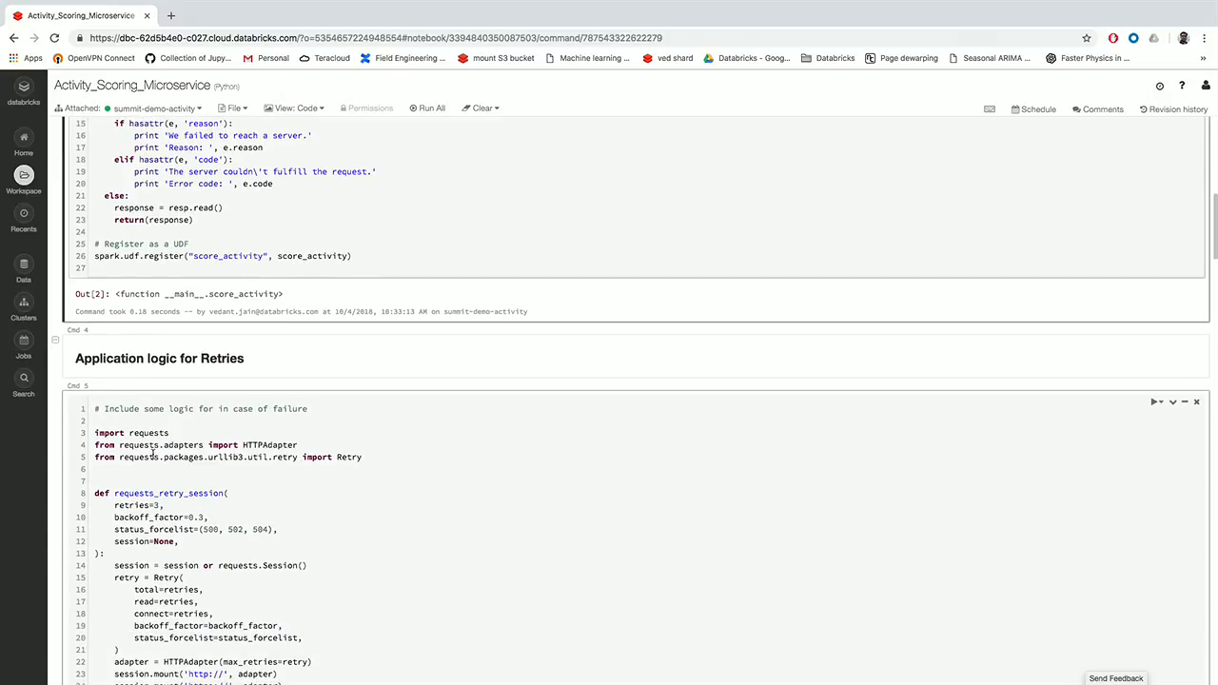
scroll(down, 3)
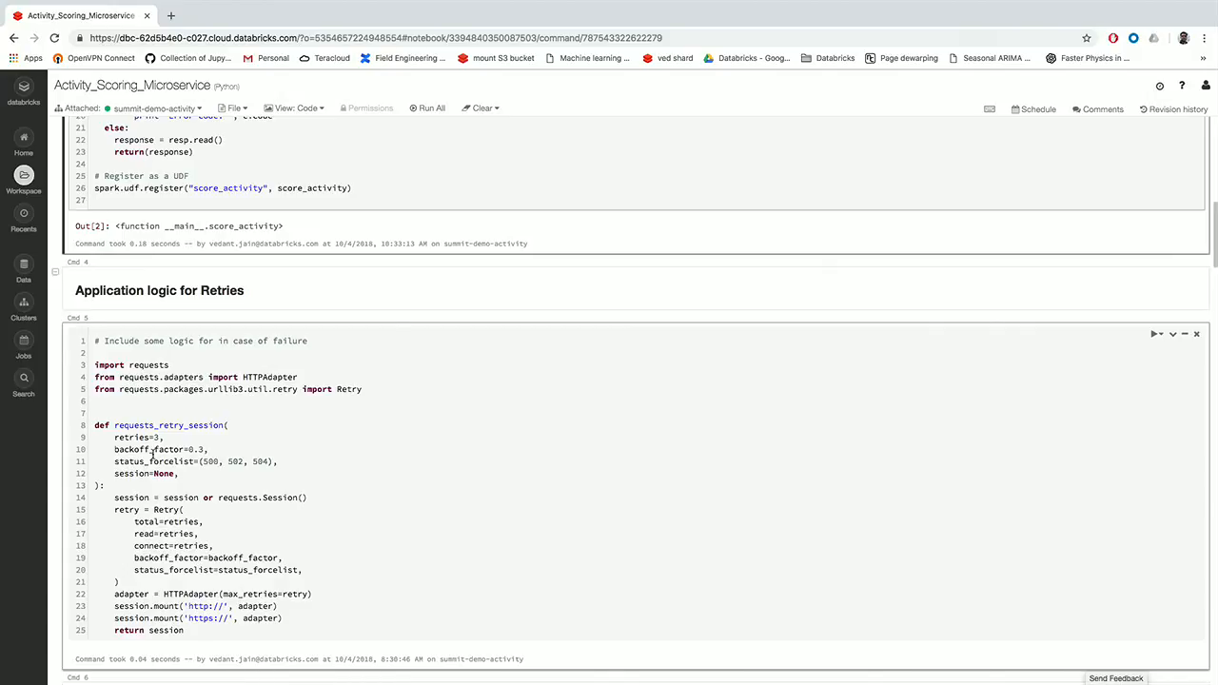
scroll(down, 3)
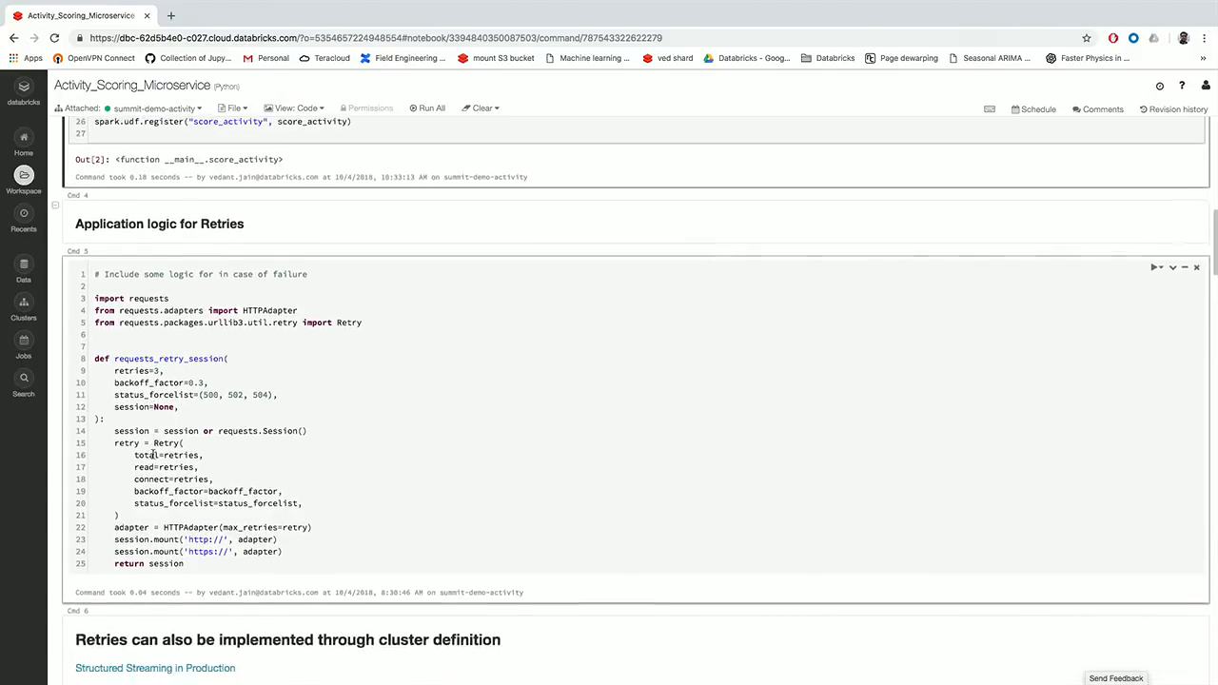
scroll(down, 3)
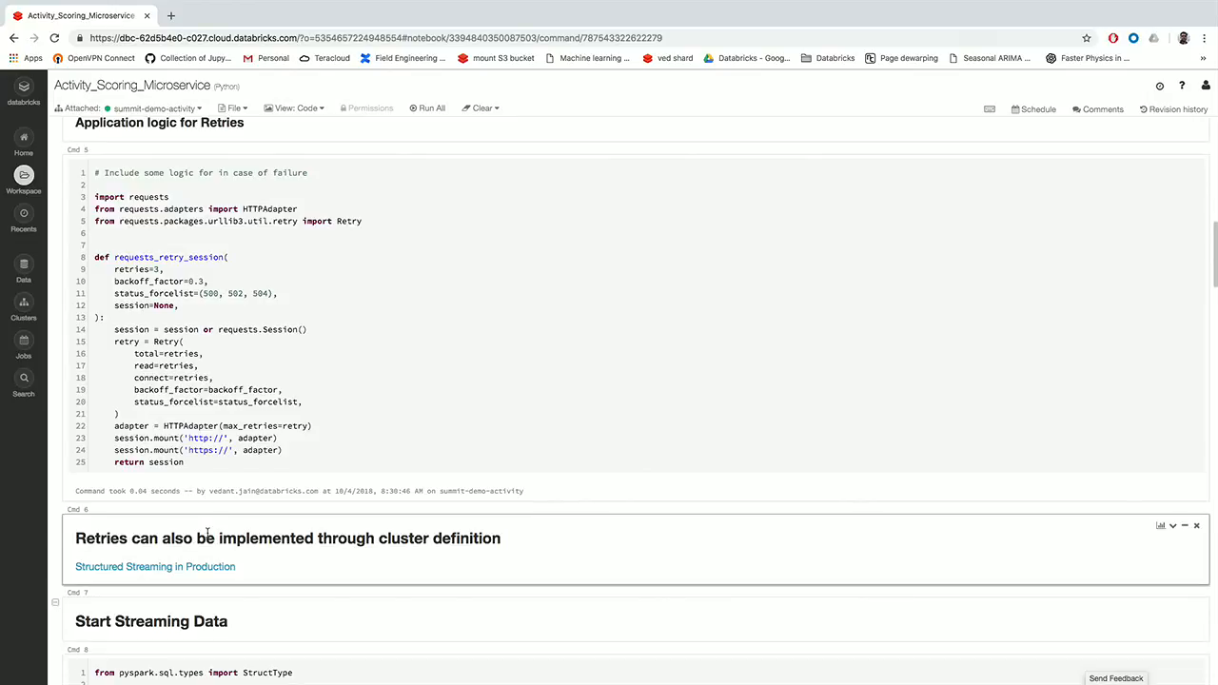
scroll(down, 3)
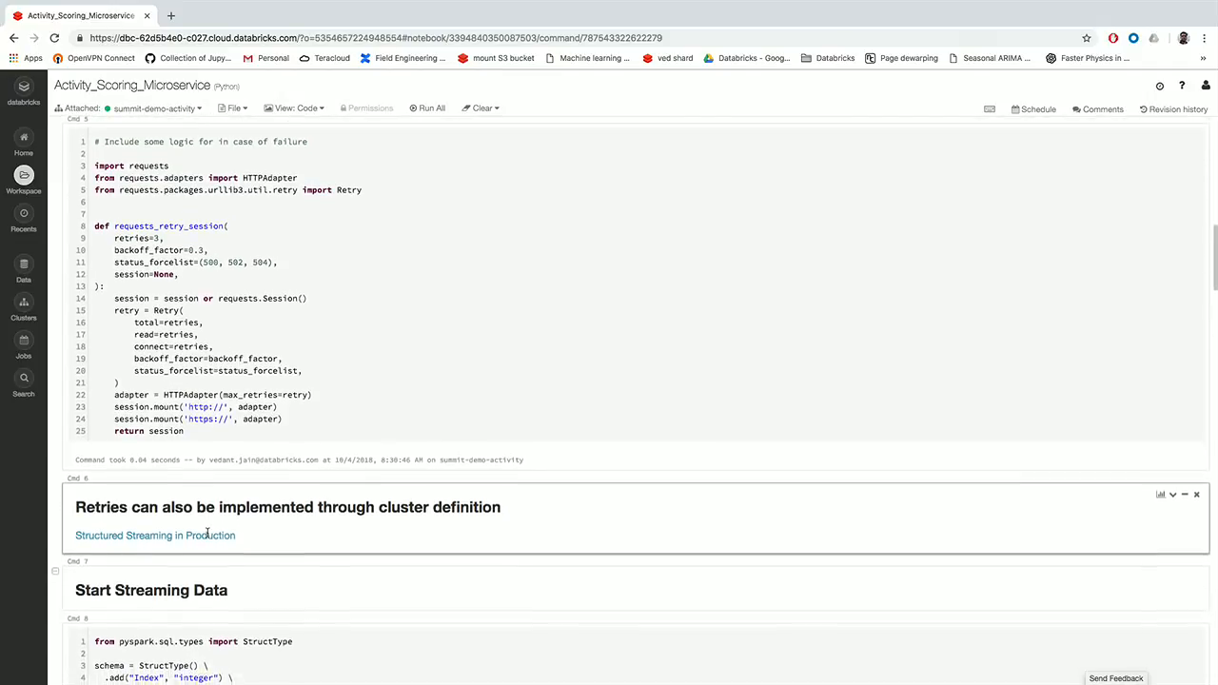
scroll(down, 3)
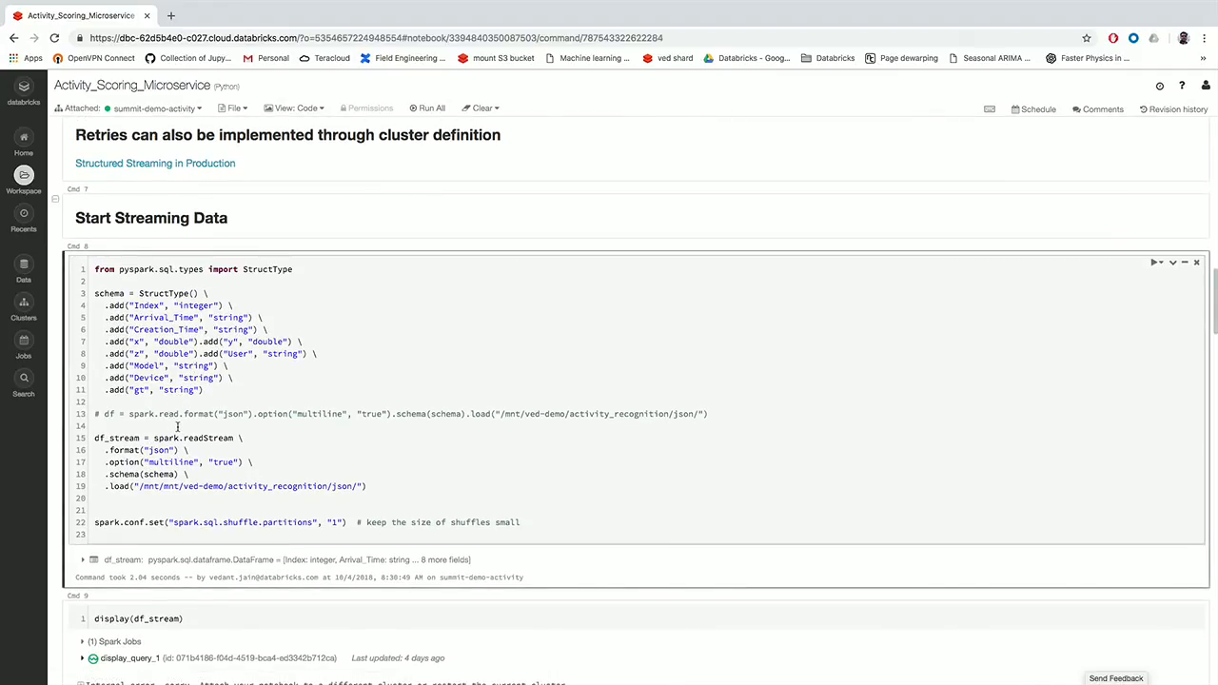
mouse_move(180, 451)
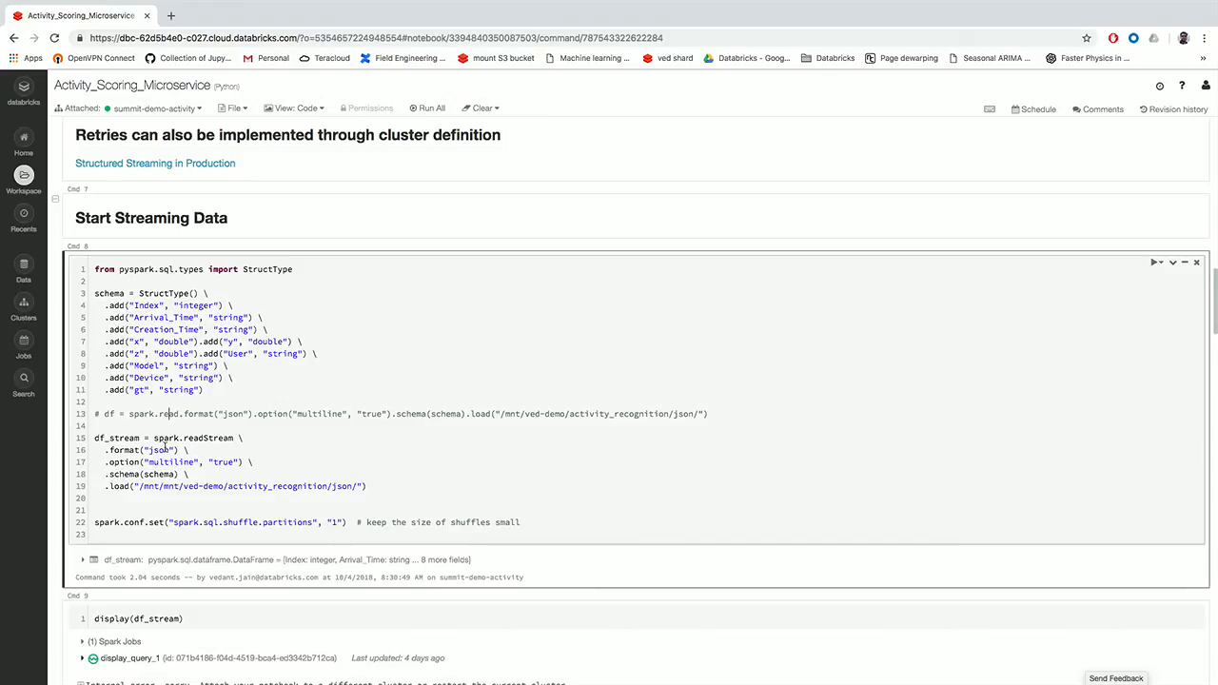
mouse_move(163, 493)
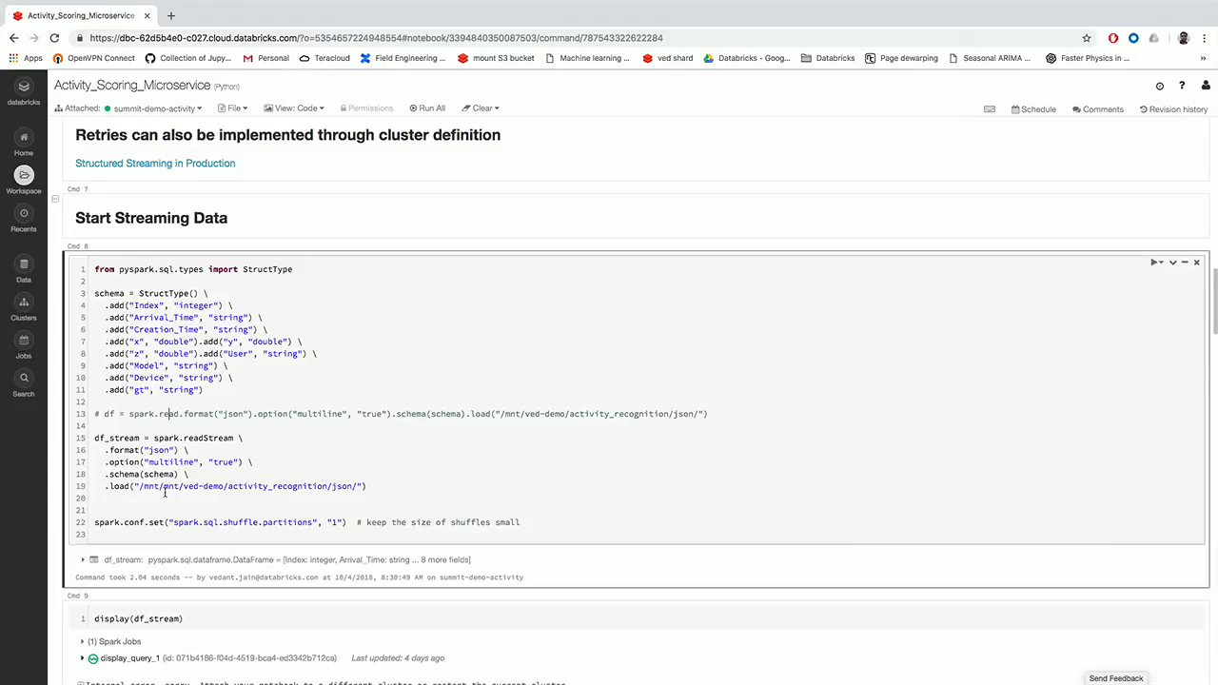
Rerun Cmd 8's activity schema and JSON stream read, then start Cmd 9's display(df_stream).
scroll(down, 3)
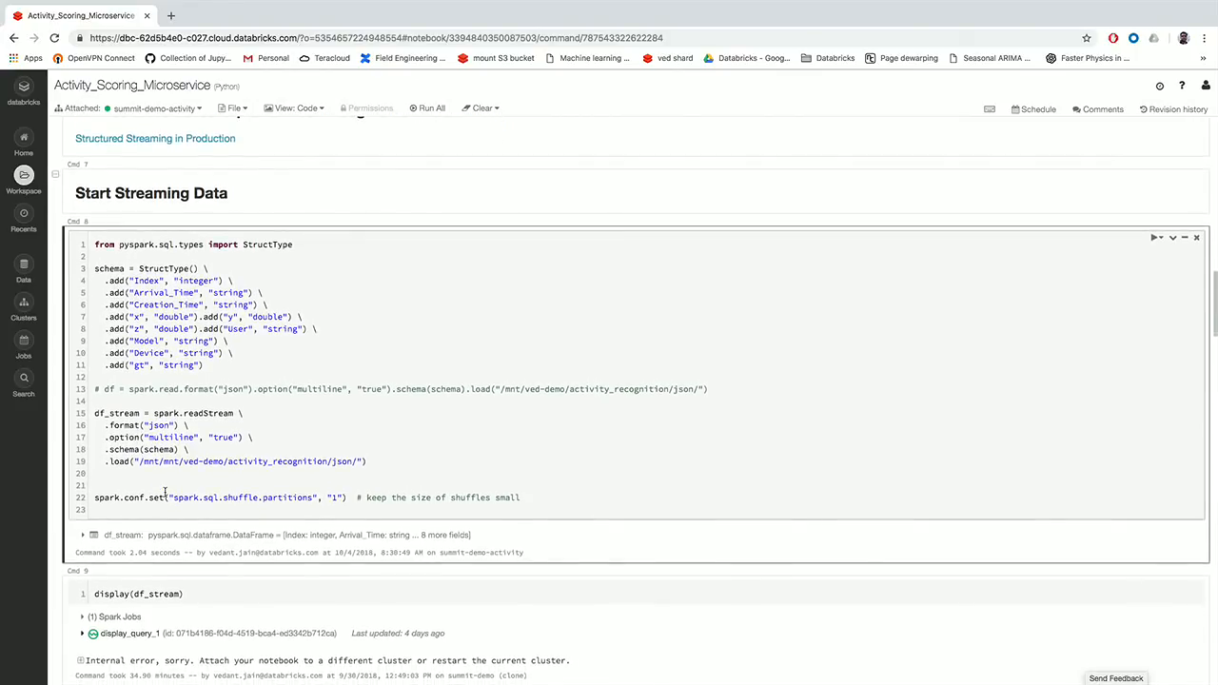
scroll(down, 3)
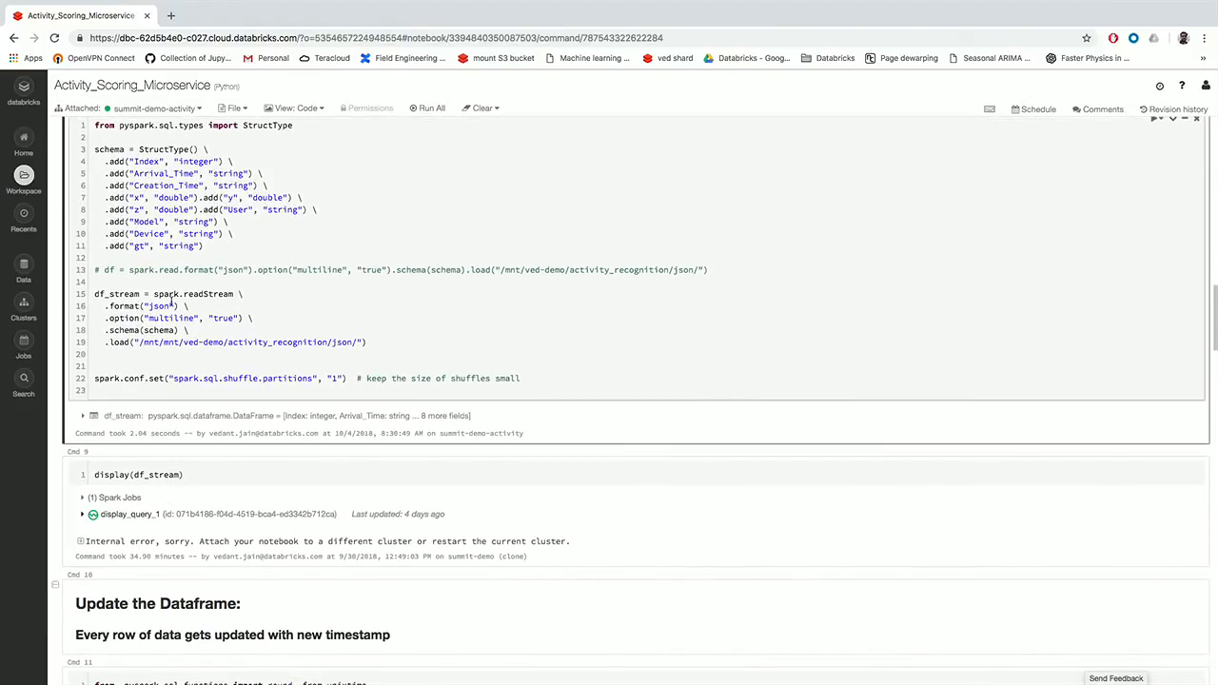
click(402, 108)
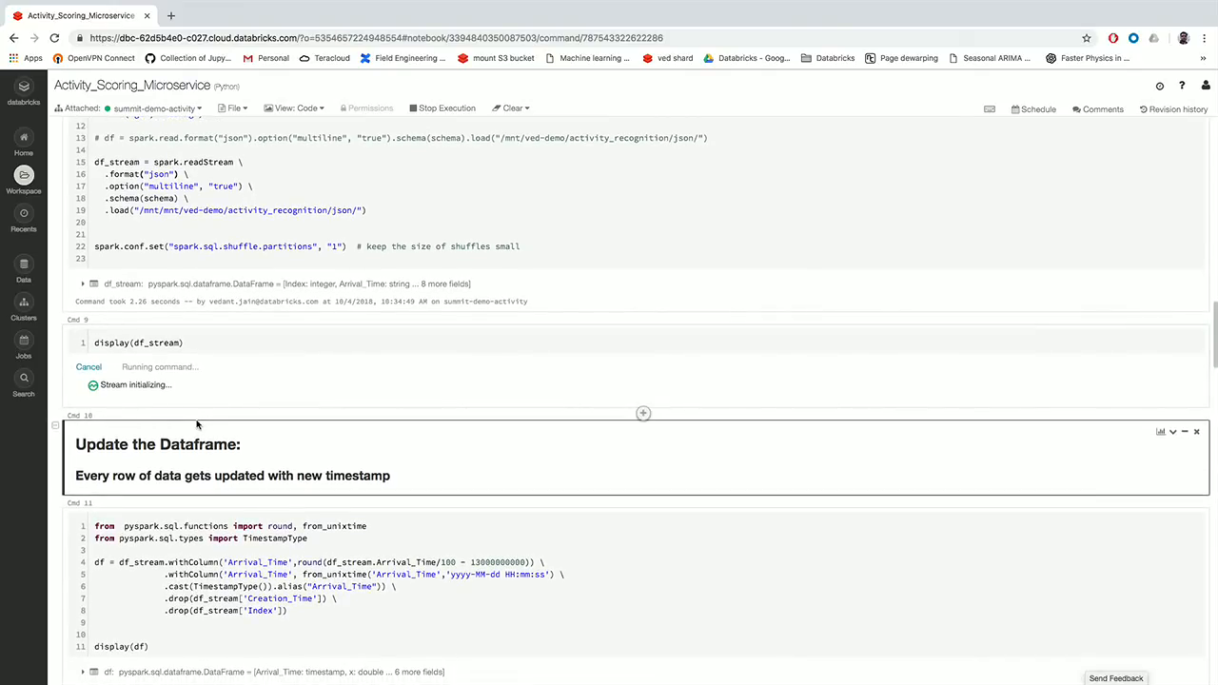
Scroll through the live df_stream sensor rows down to Cmd 11's Arrival_Time conversion cell.
scroll(down, 3)
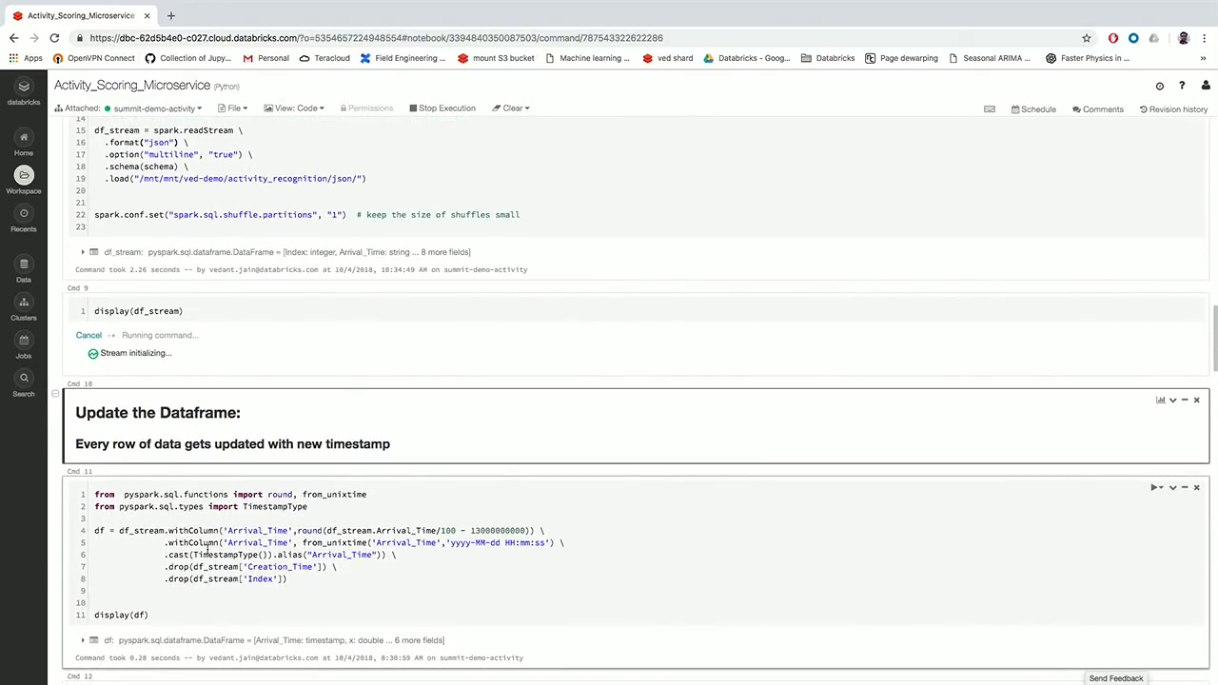
scroll(down, 3)
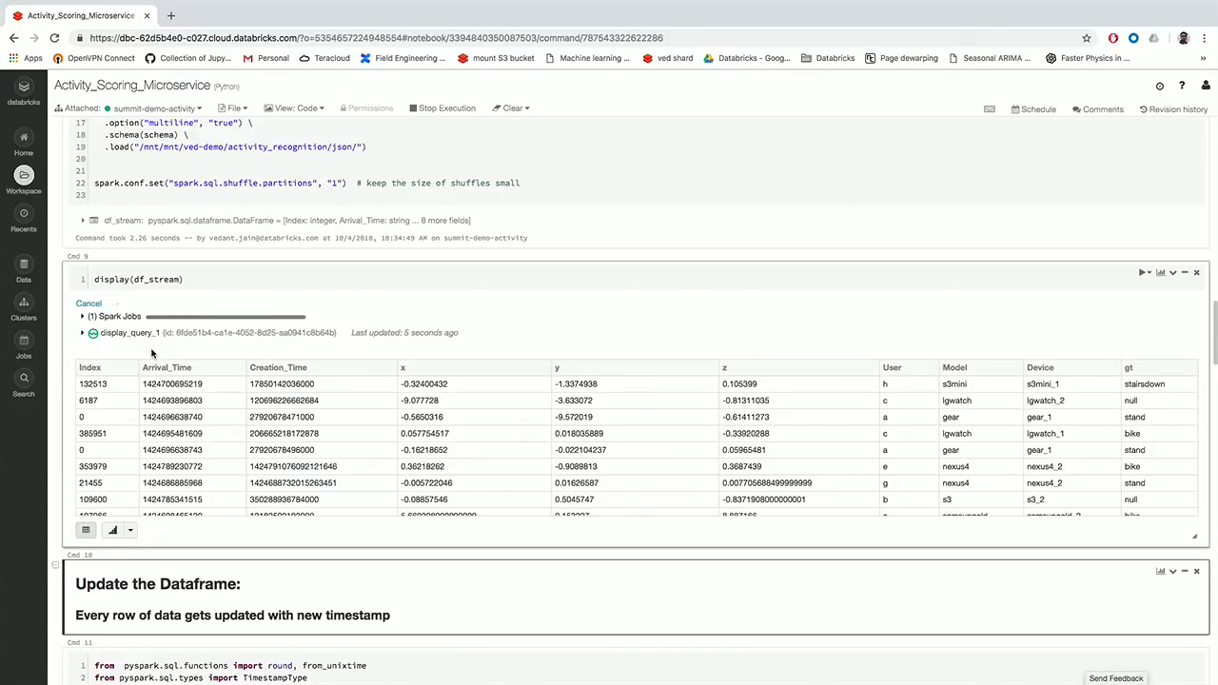
scroll(down, 3)
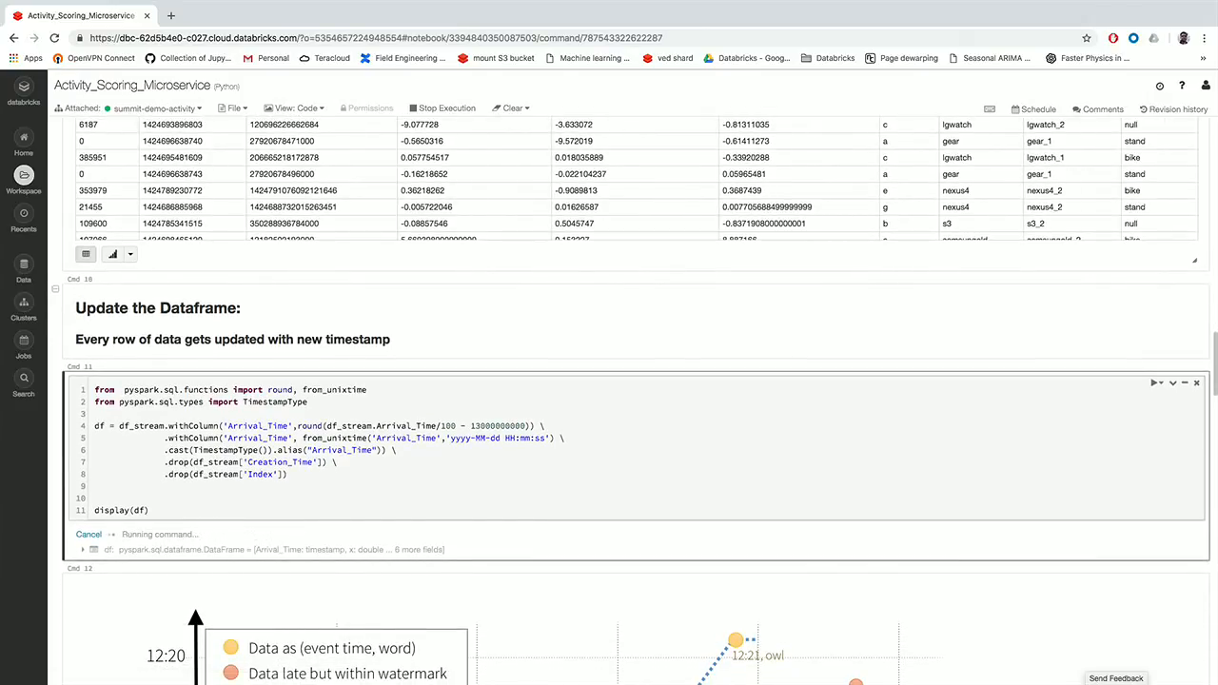
scroll(down, 3)
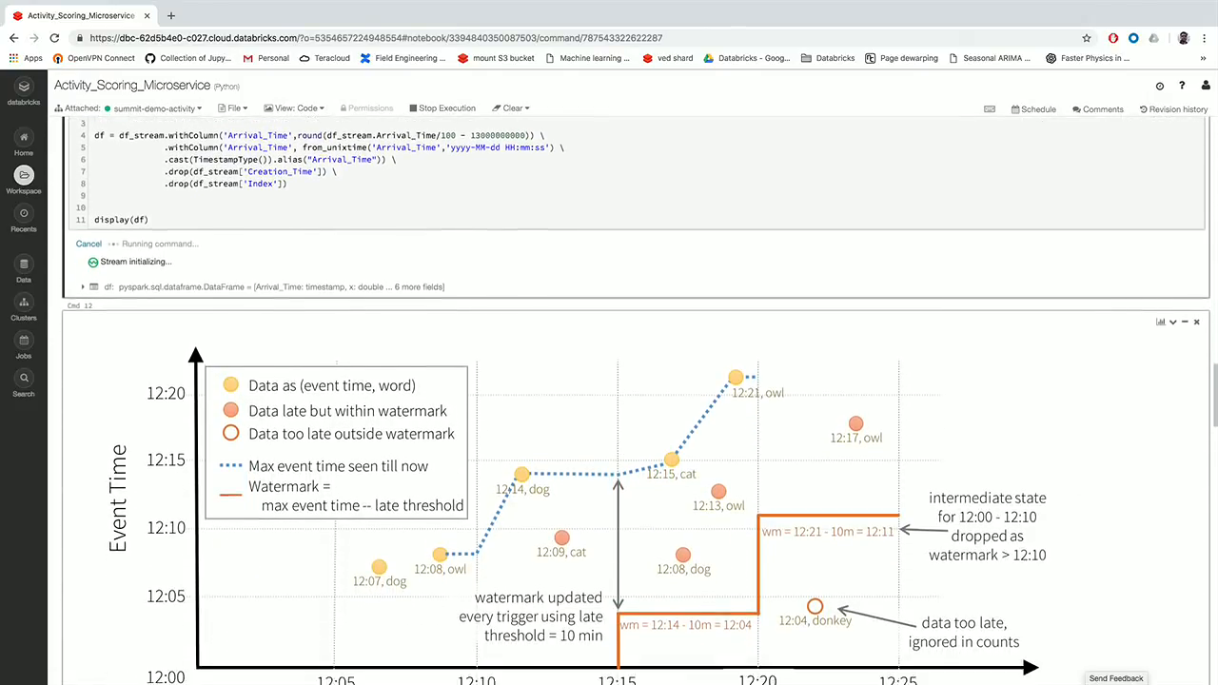
scroll(down, 3)
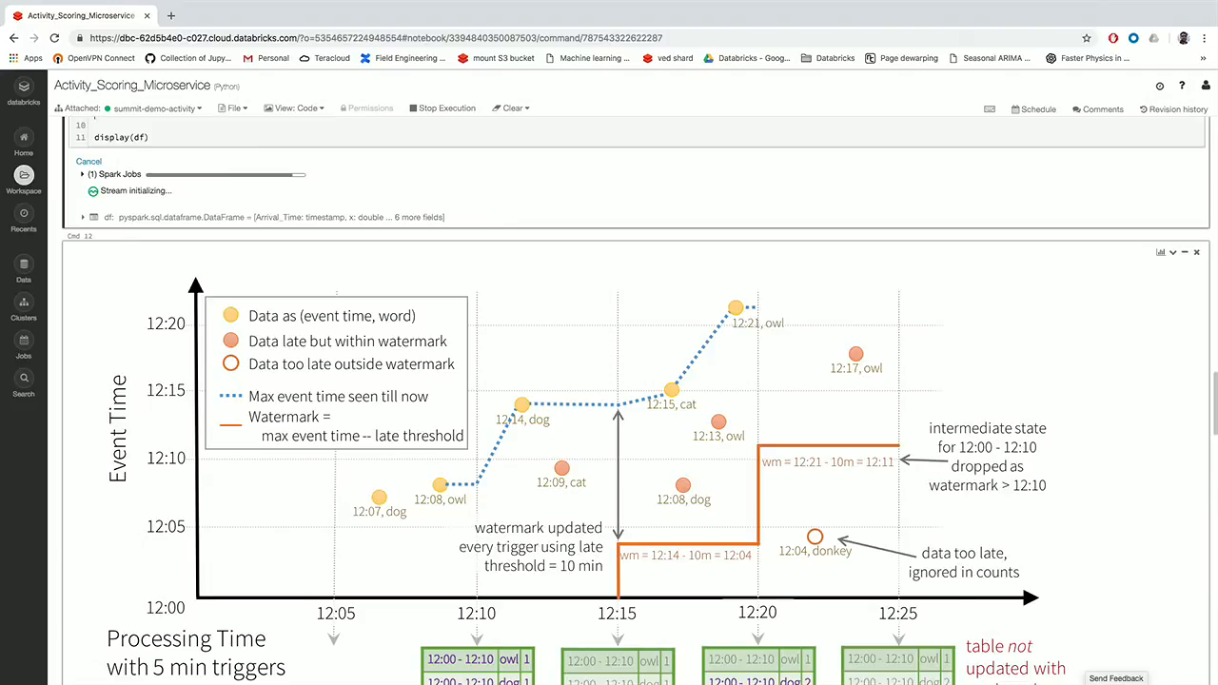
scroll(down, 3)
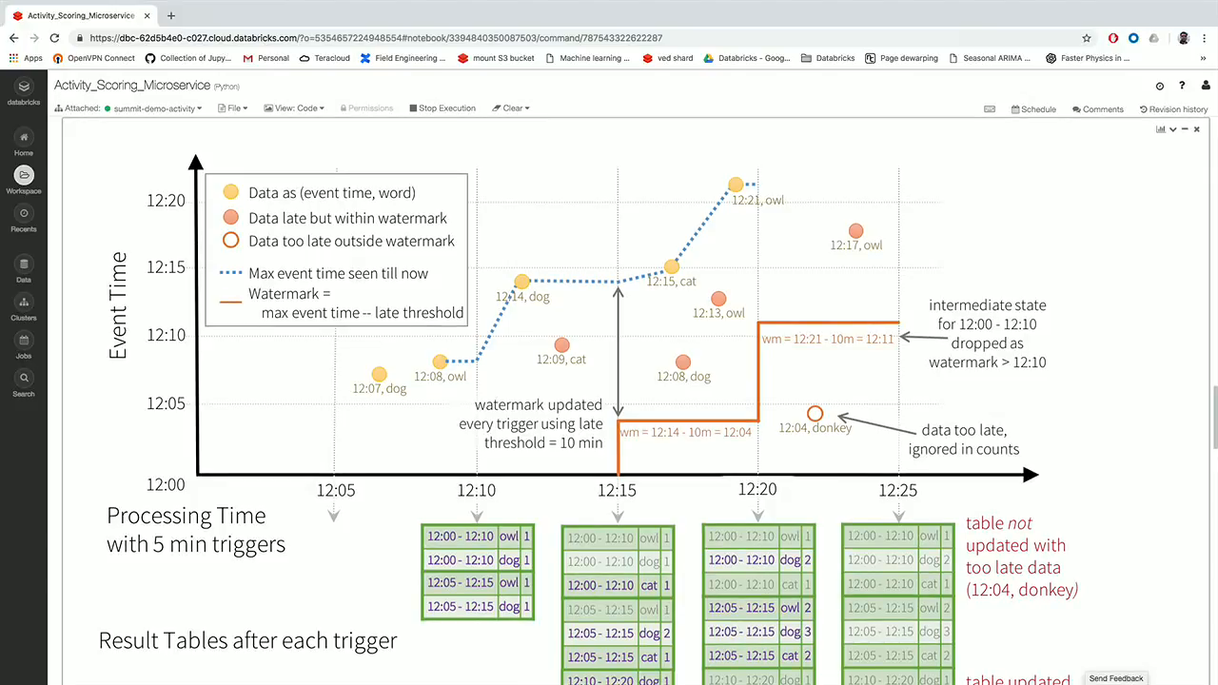
scroll(down, 3)
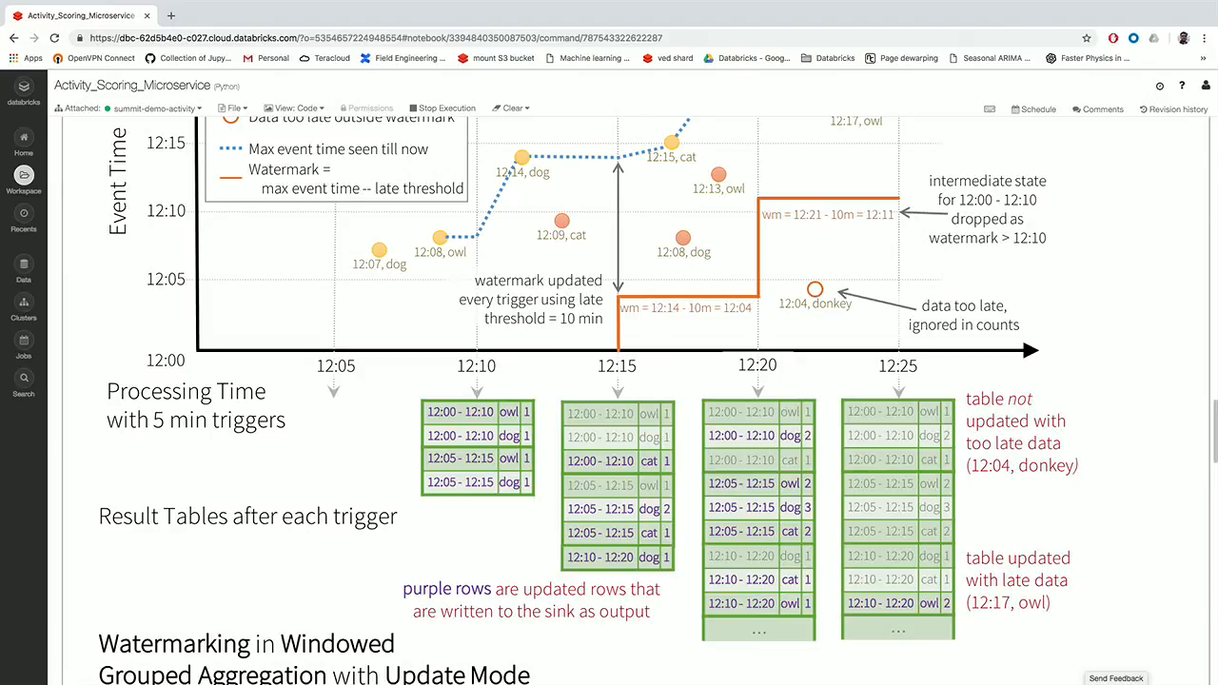
scroll(down, 3)
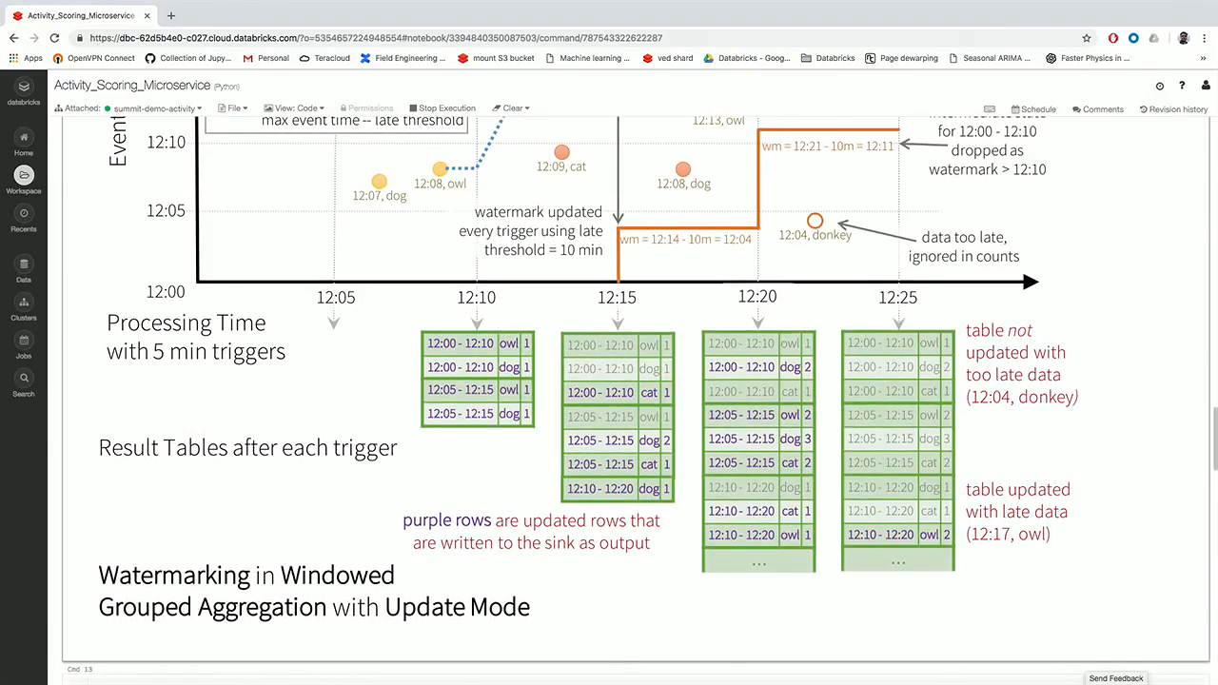
scroll(down, 3)
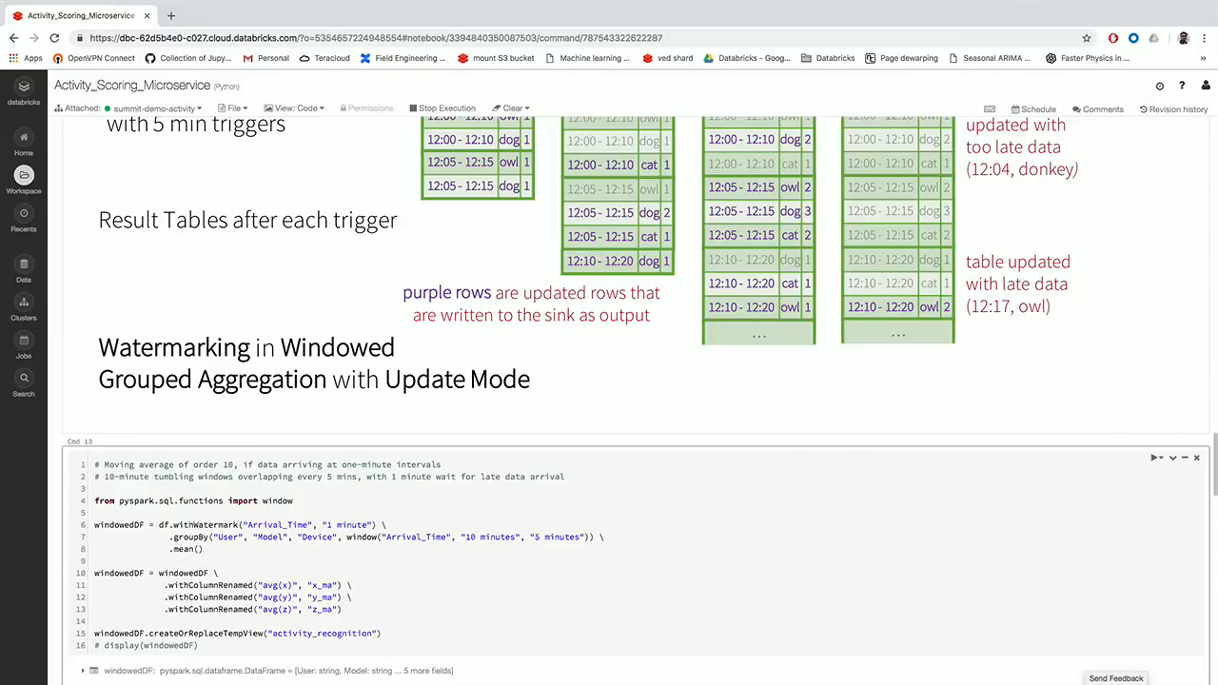
scroll(down, 3)
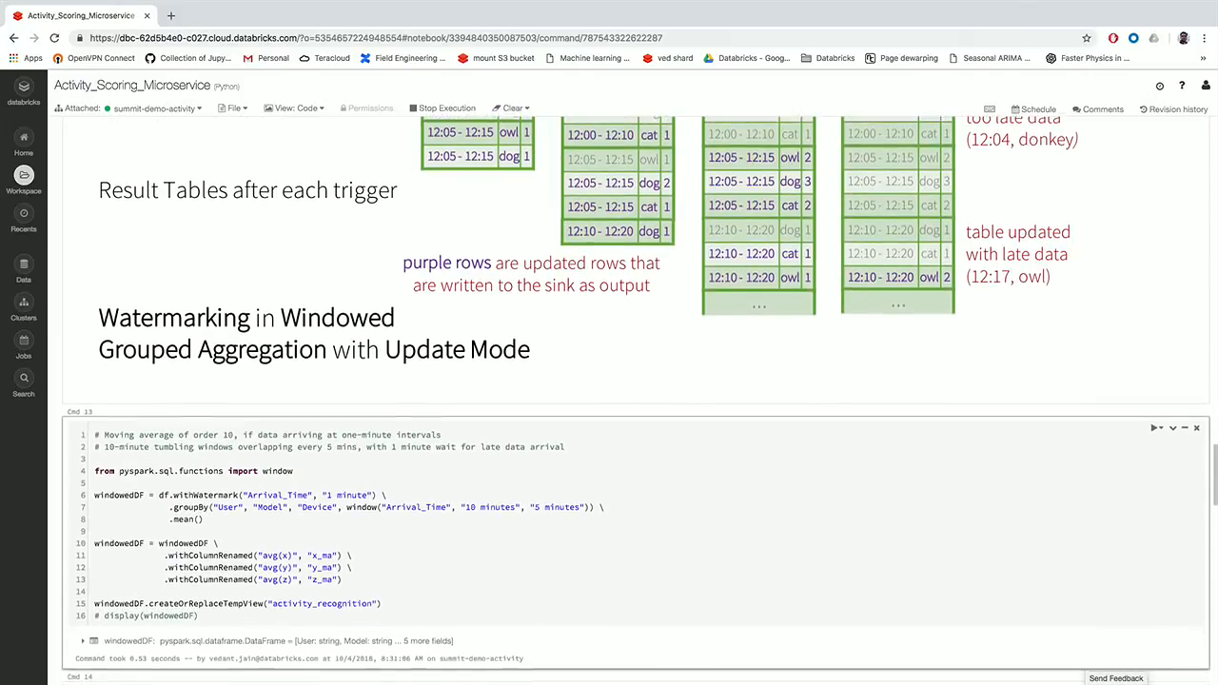
scroll(down, 3)
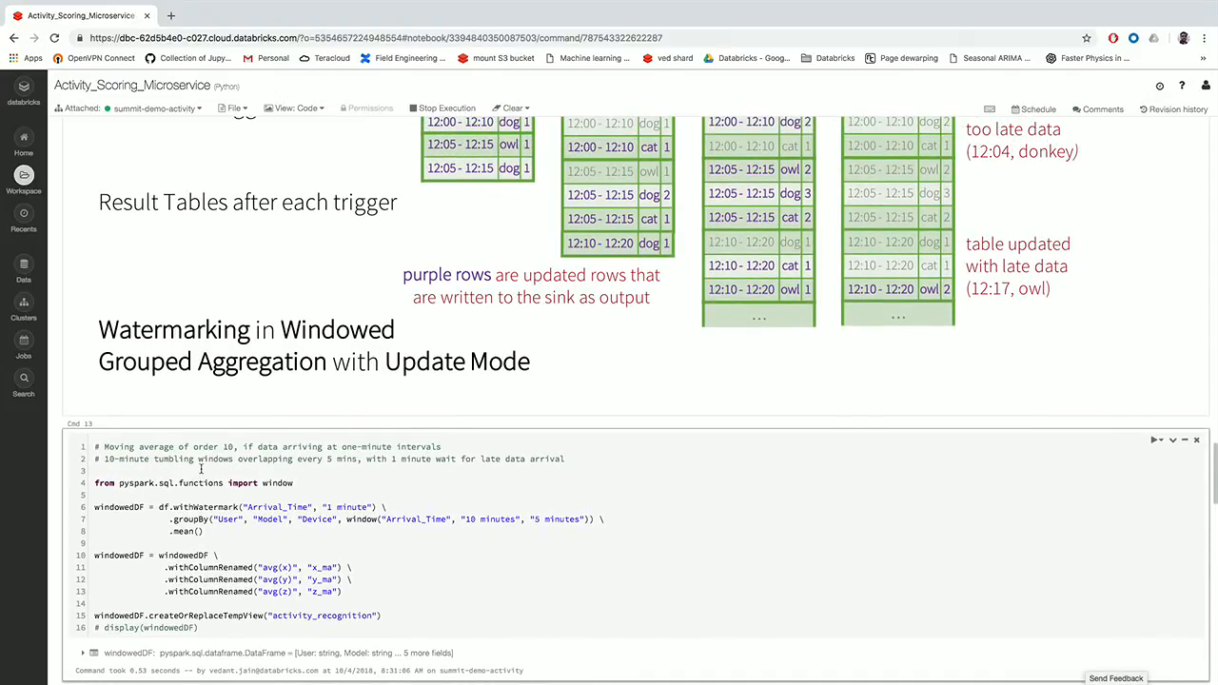
scroll(down, 3)
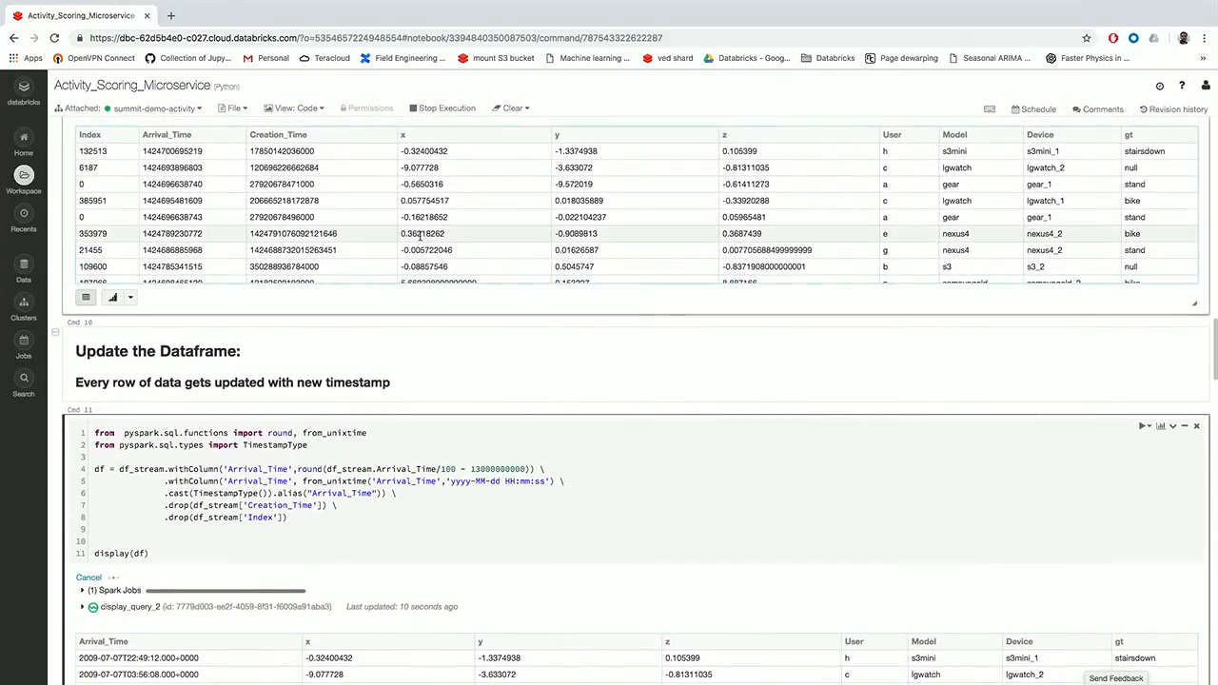
Scroll past Cmd 11's converted stream output to the score_activity SQL query.
scroll(down, 3)
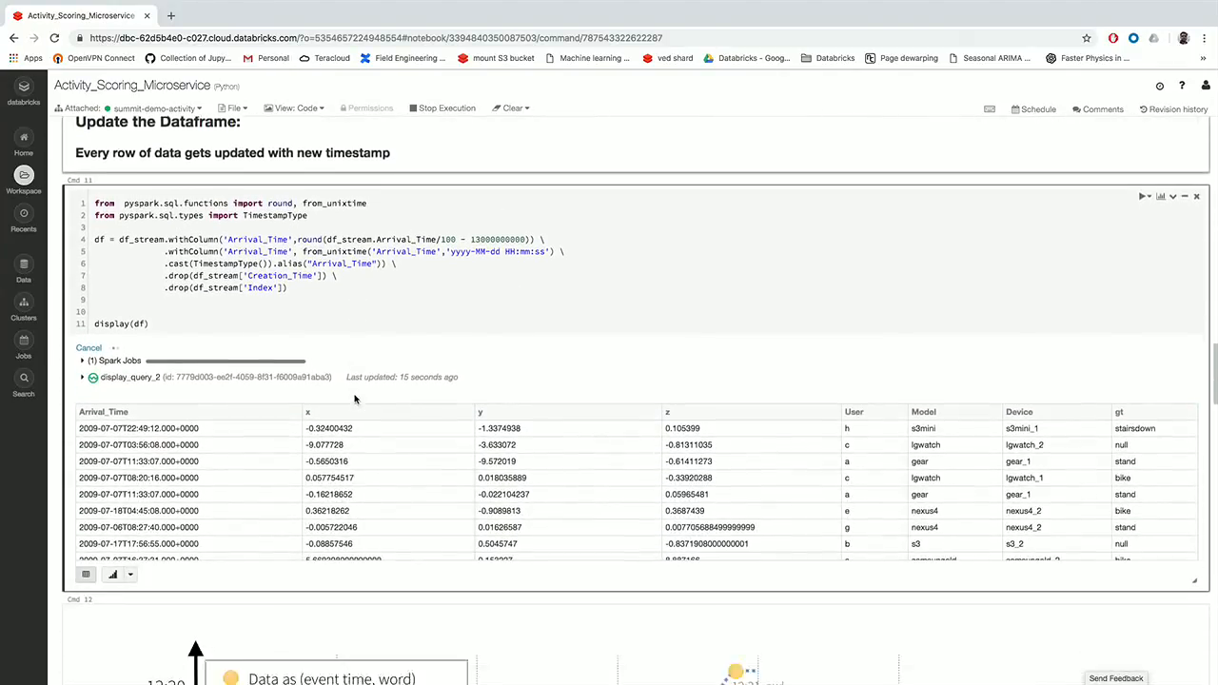
scroll(down, 3)
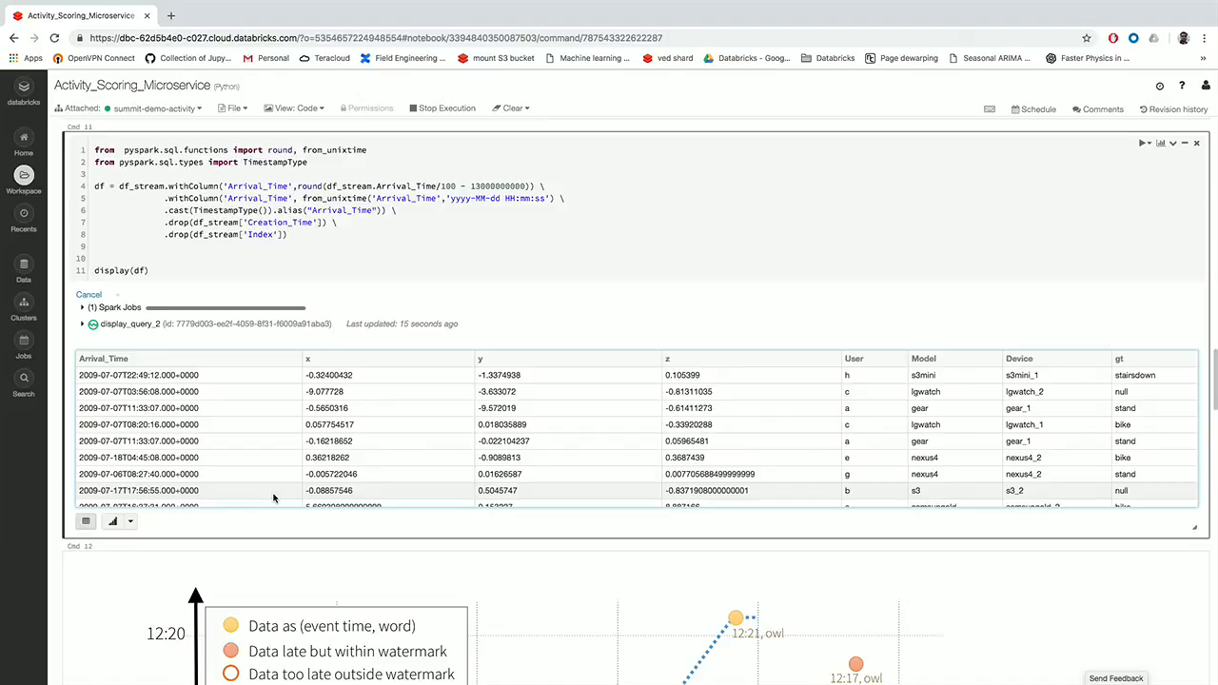
scroll(down, 3)
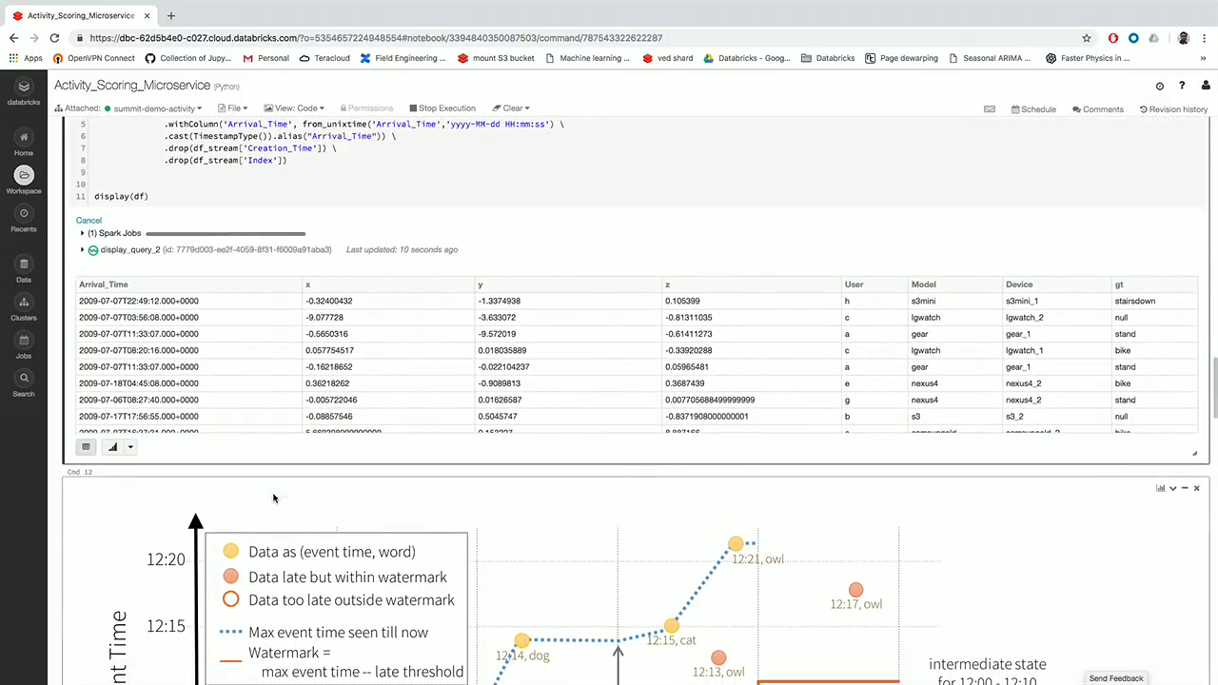
scroll(down, 3)
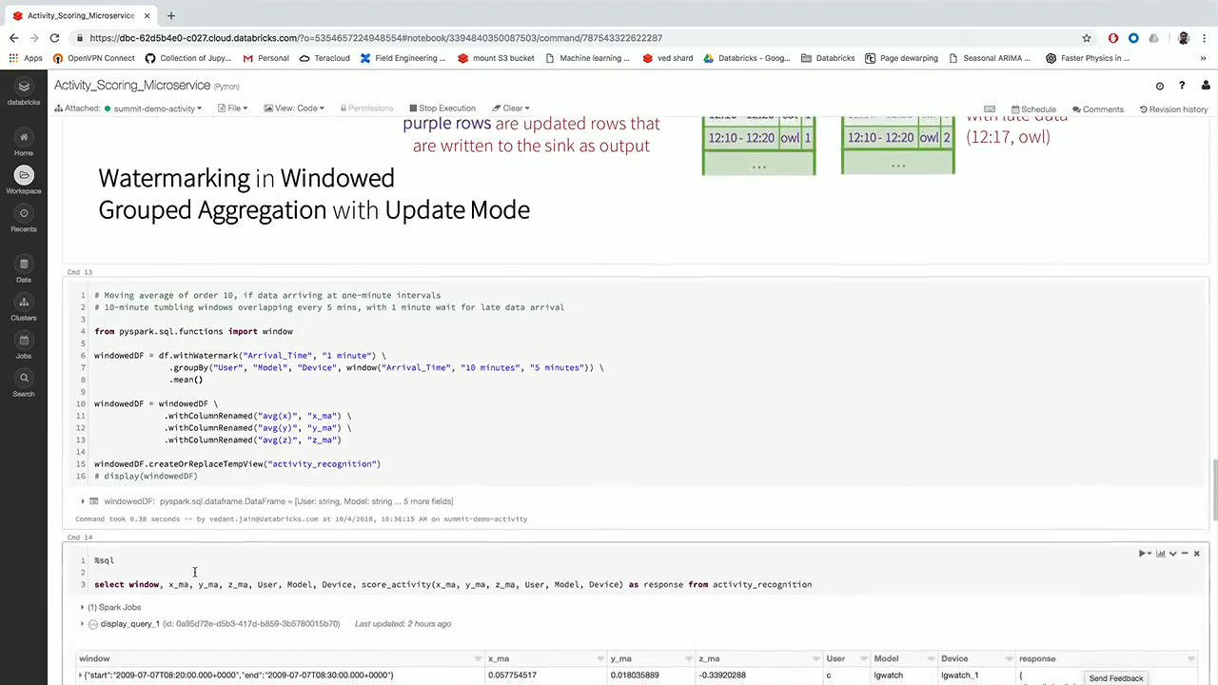
Scroll to the Cmd 14 score_activity query and Cmd 15 df3 activity-probability cell.
scroll(down, 3)
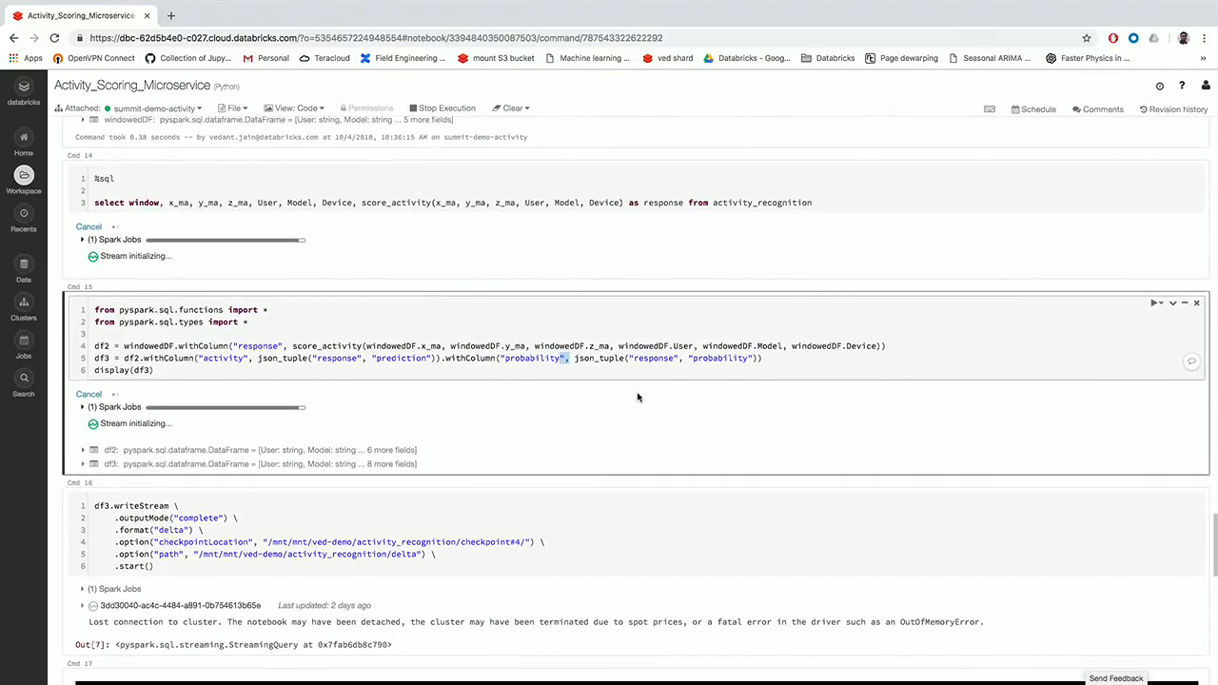
Scroll past the Delta writeStream cell to the activity and affinity scoring diagram.
scroll(down, 3)
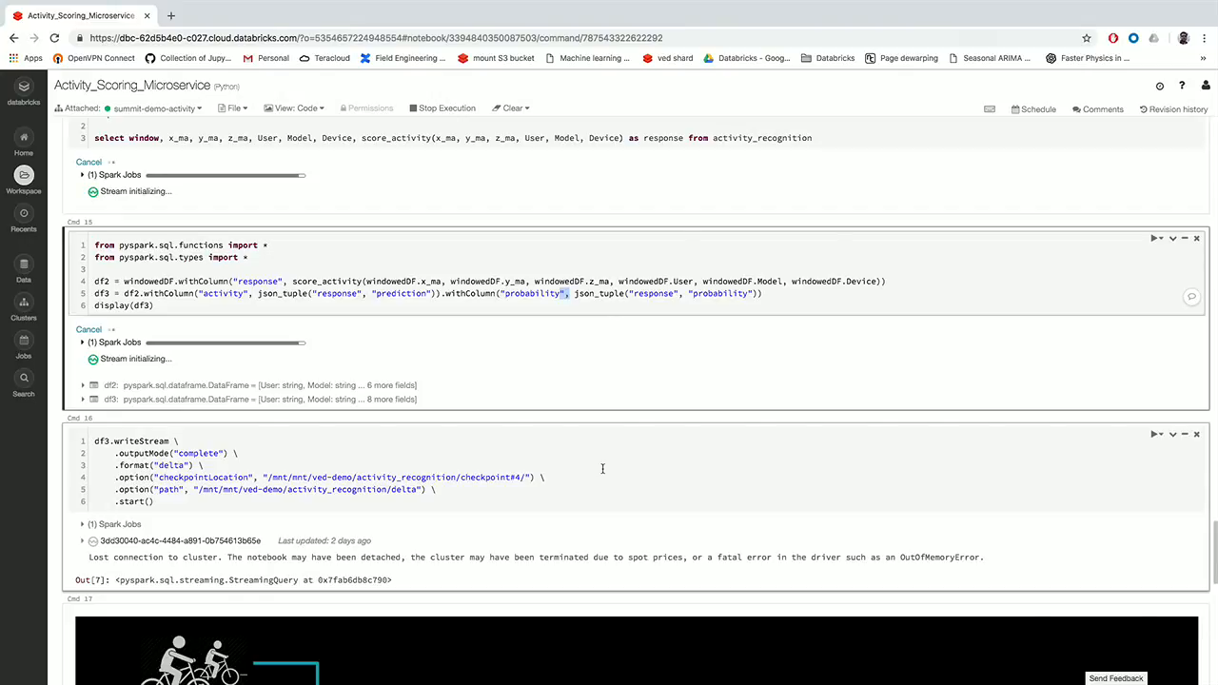
scroll(down, 3)
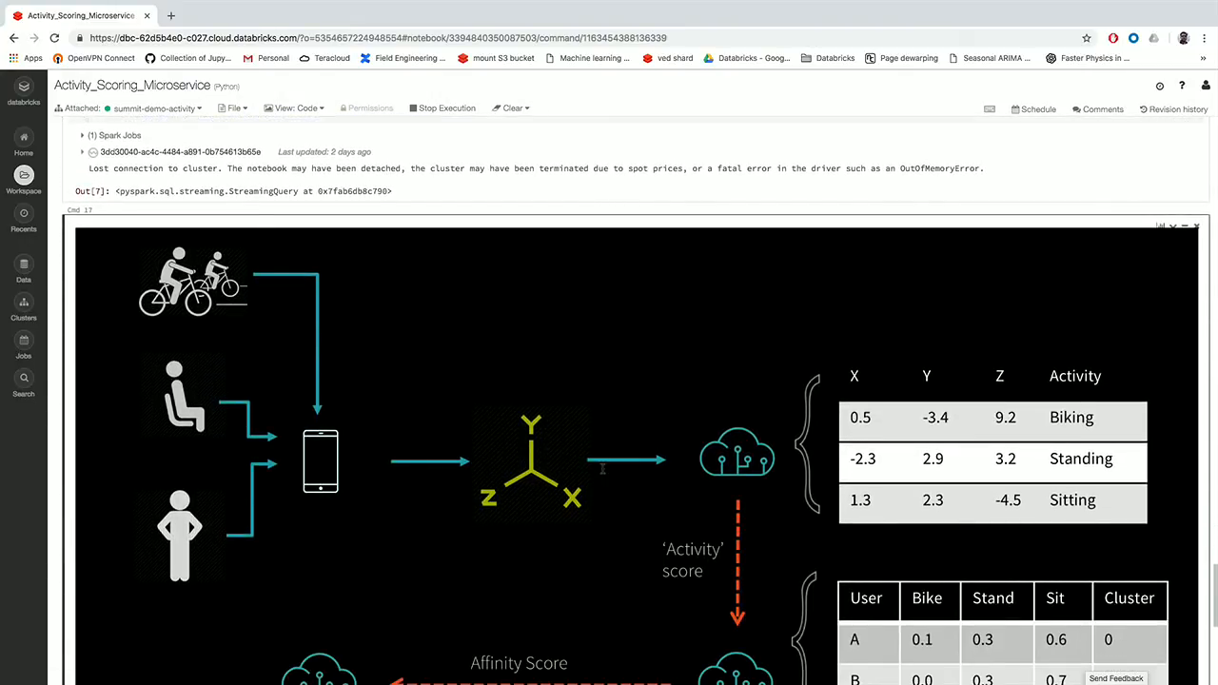
mouse_move(597, 463)
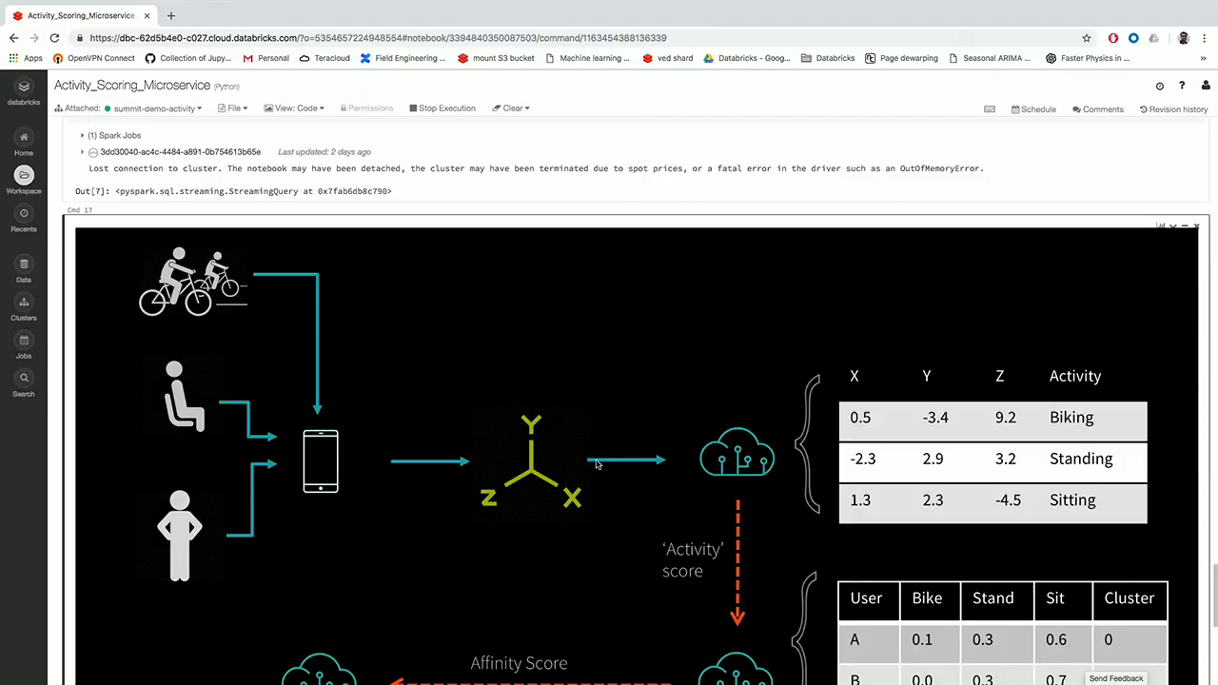
mouse_move(882, 437)
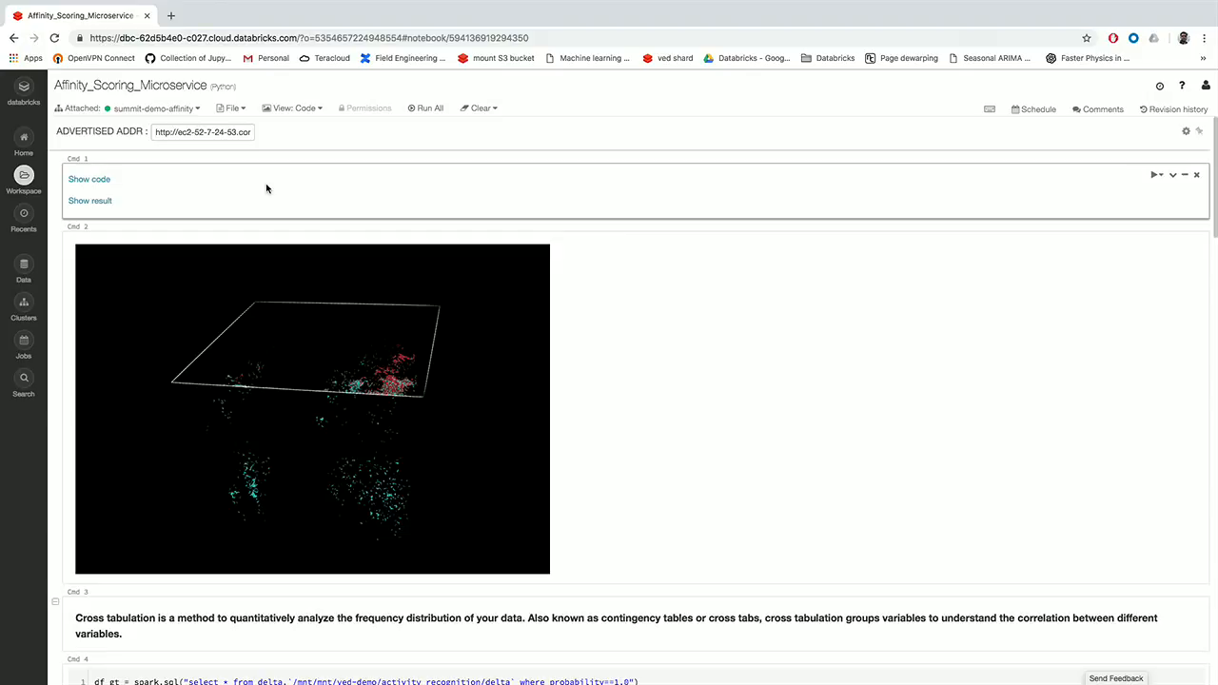
scroll(down, 3)
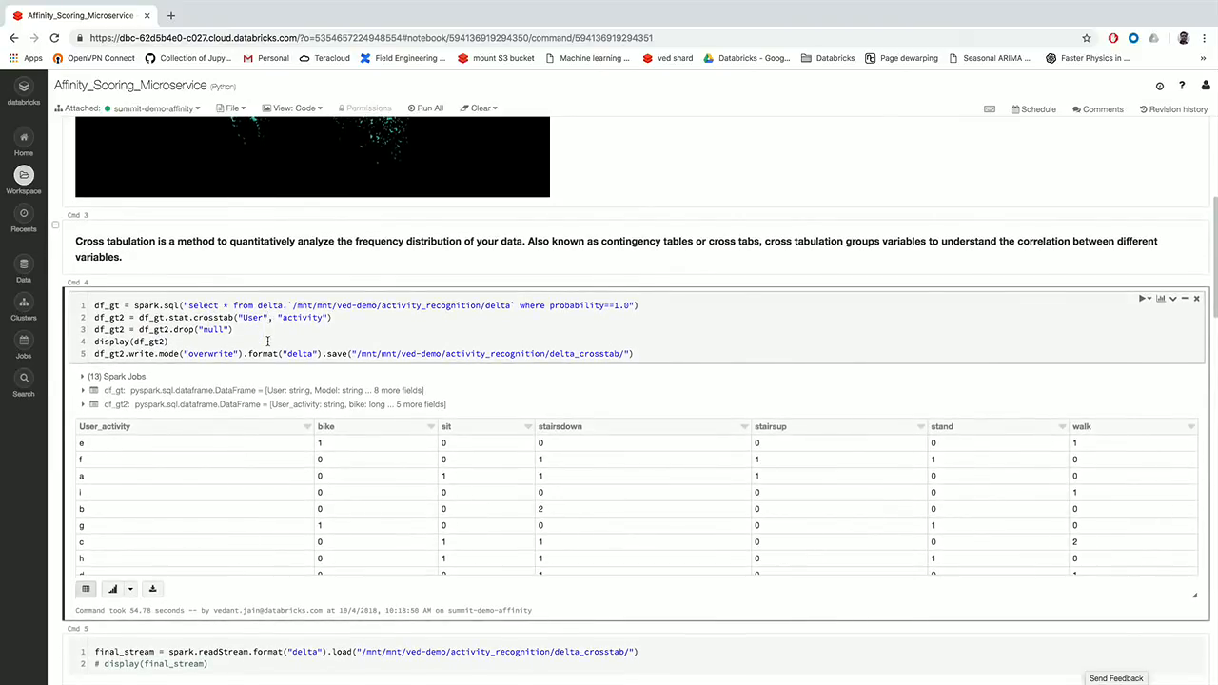
scroll(down, 3)
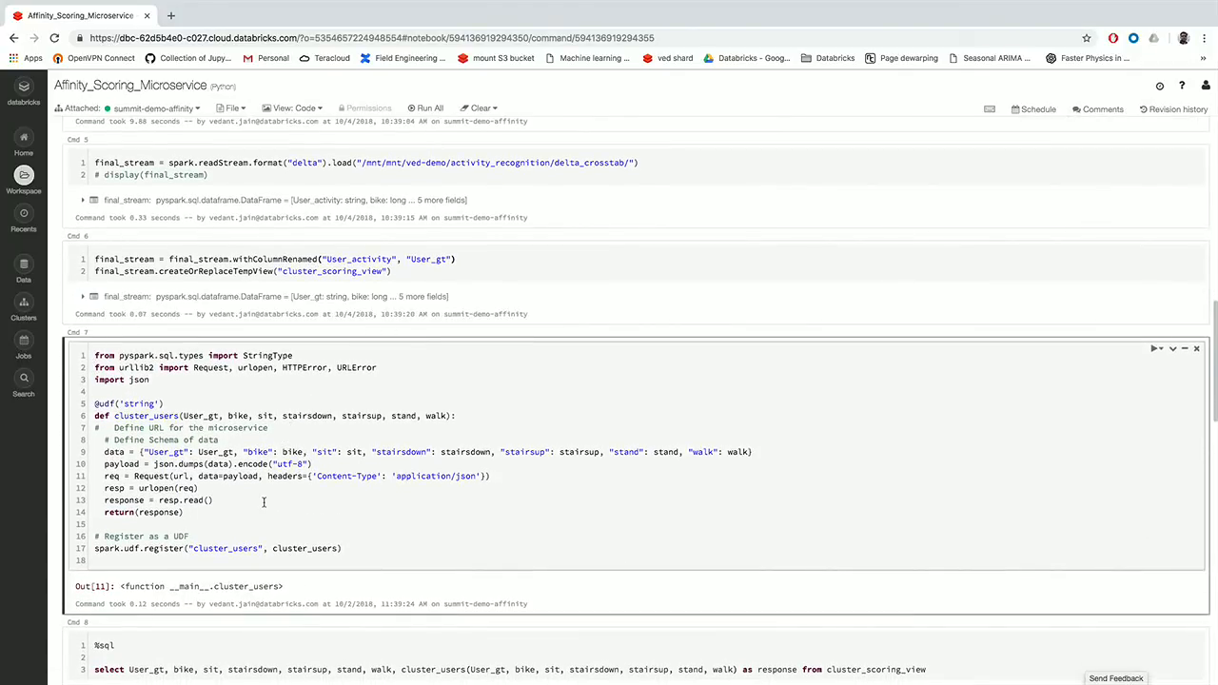
scroll(down, 3)
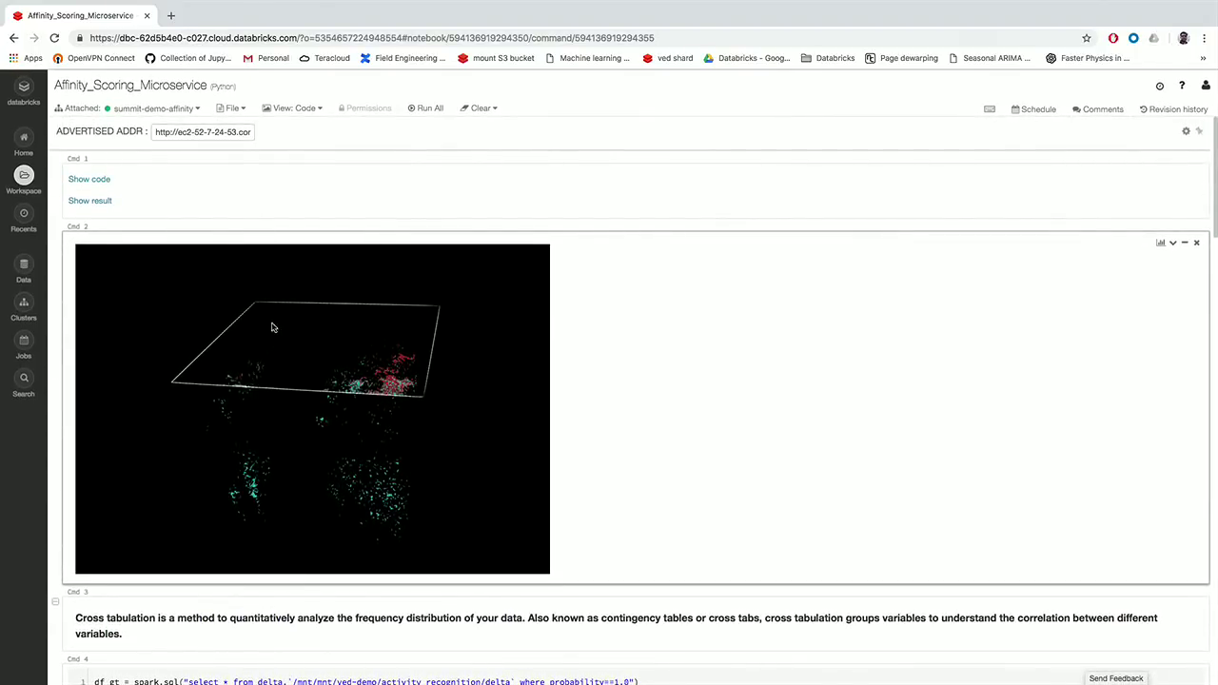
scroll(down, 3)
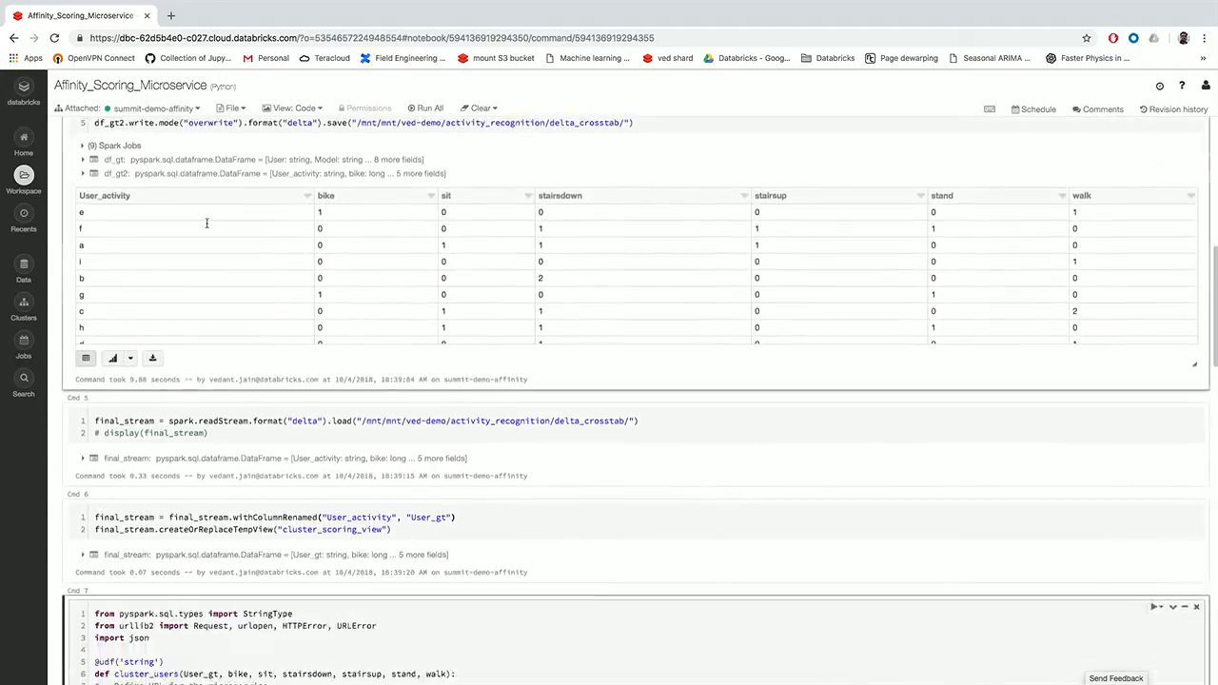
scroll(down, 3)
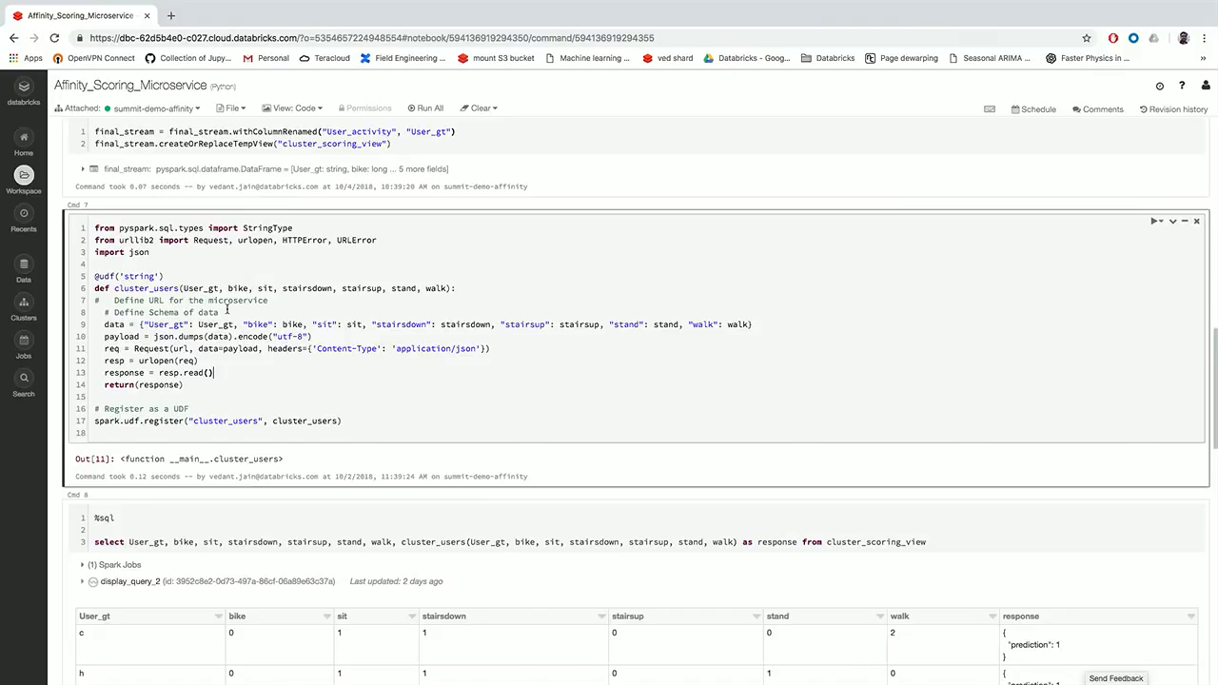
scroll(down, 3)
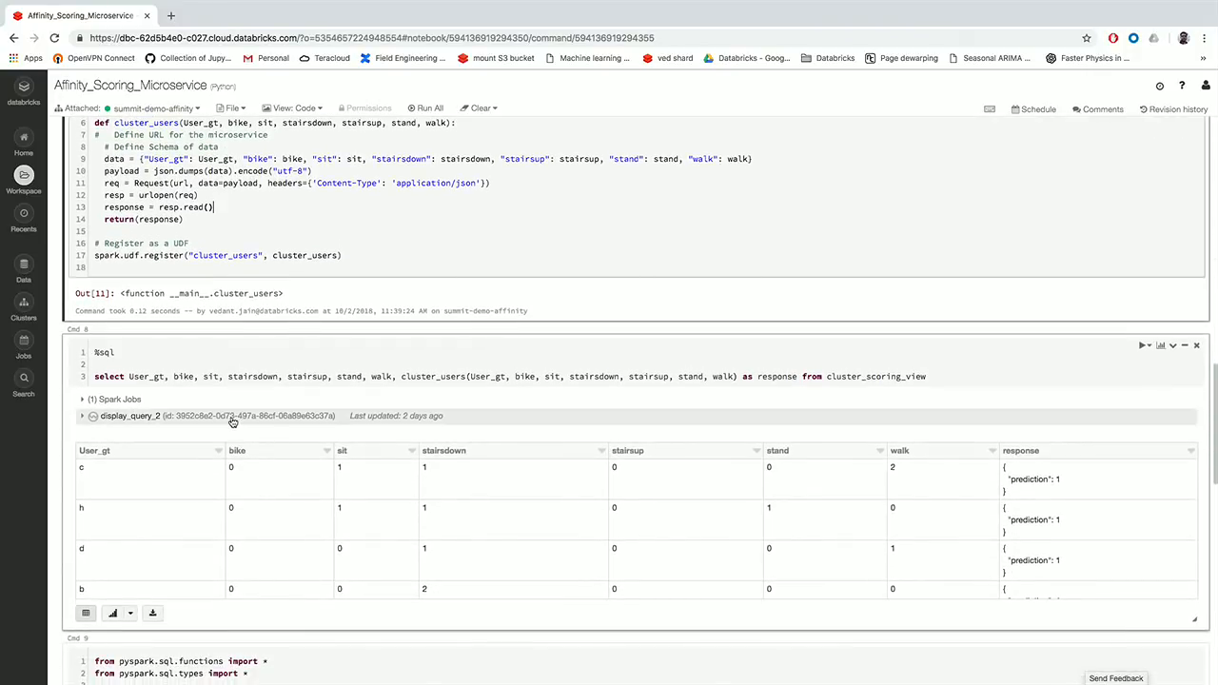
scroll(down, 3)
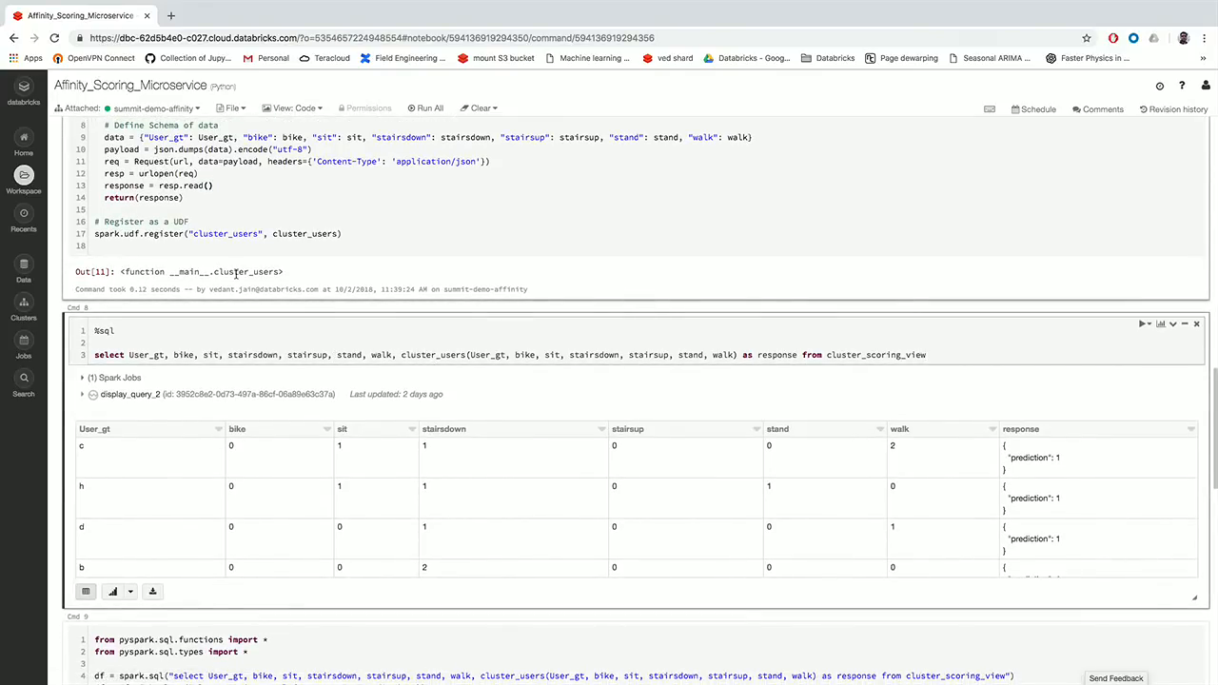
scroll(down, 3)
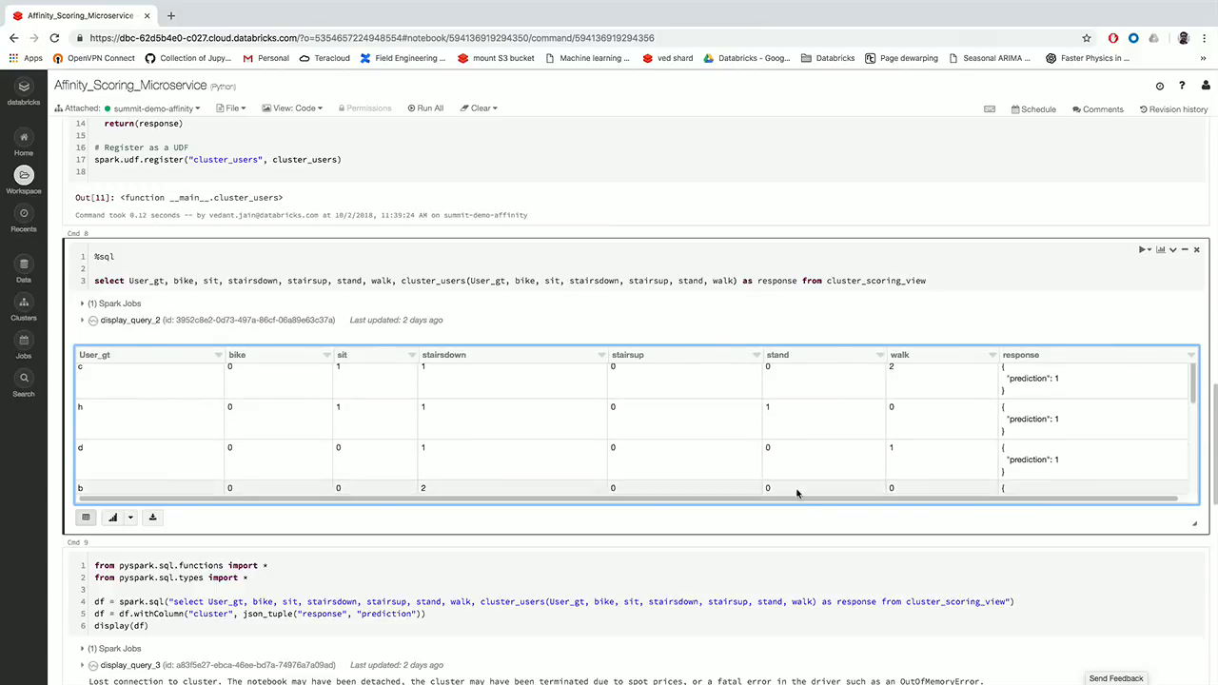
scroll(down, 3)
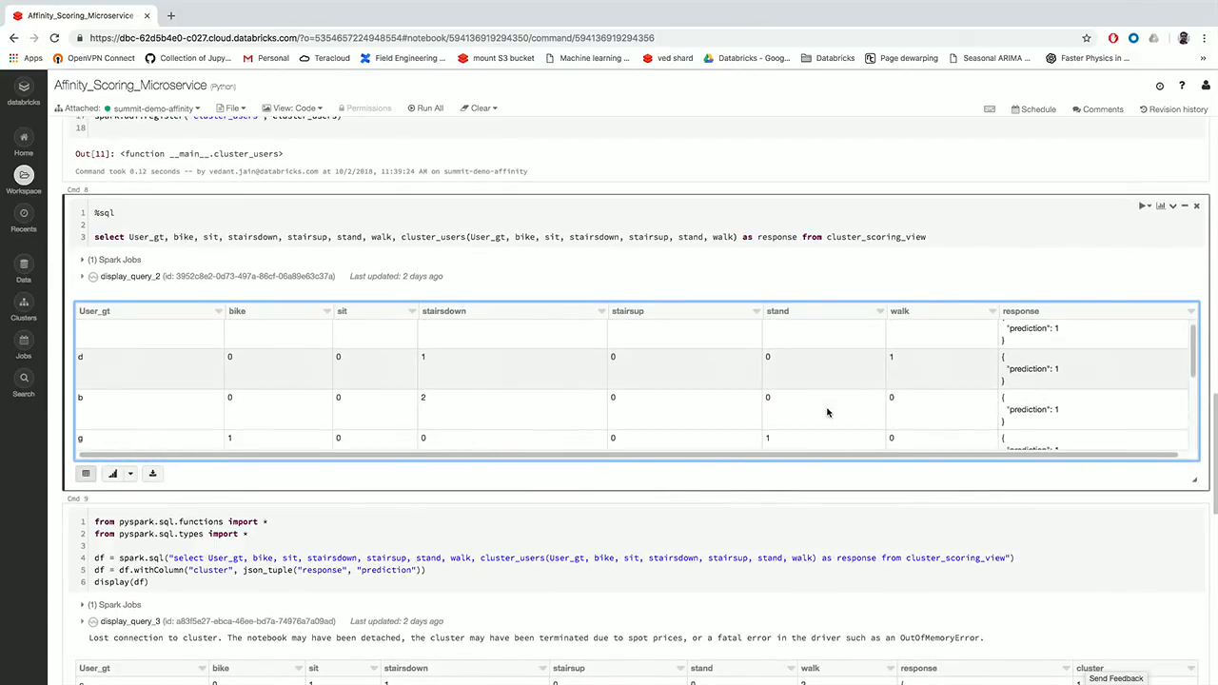
scroll(down, 3)
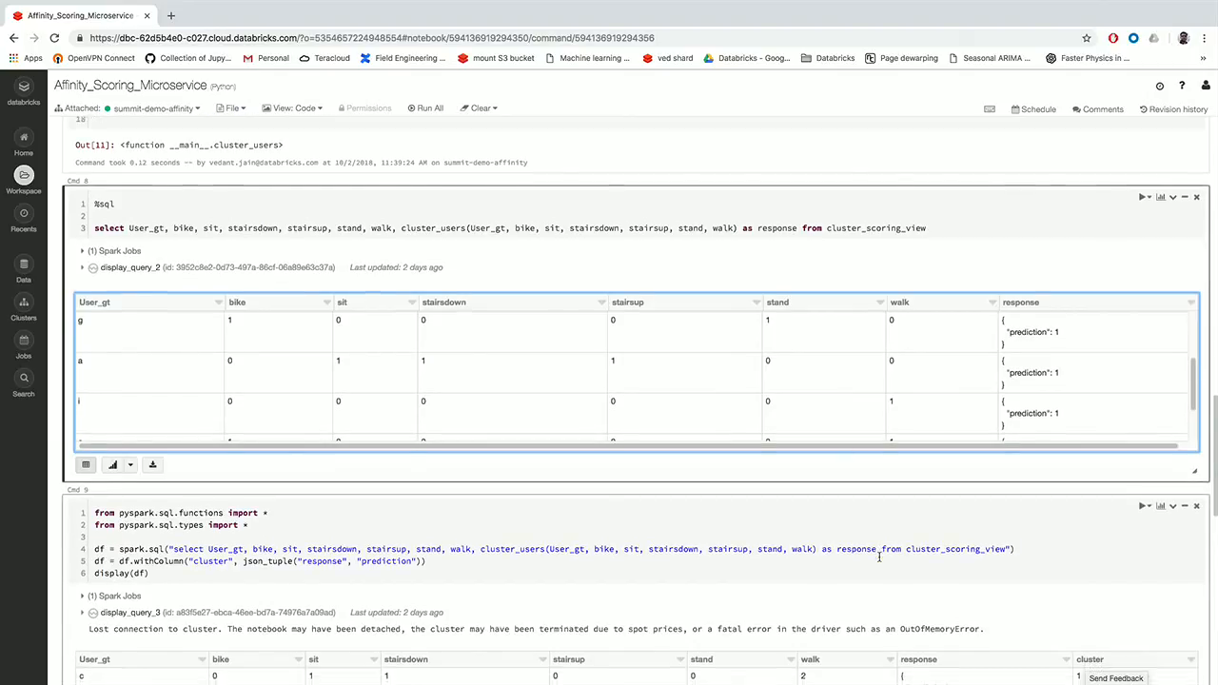
scroll(down, 3)
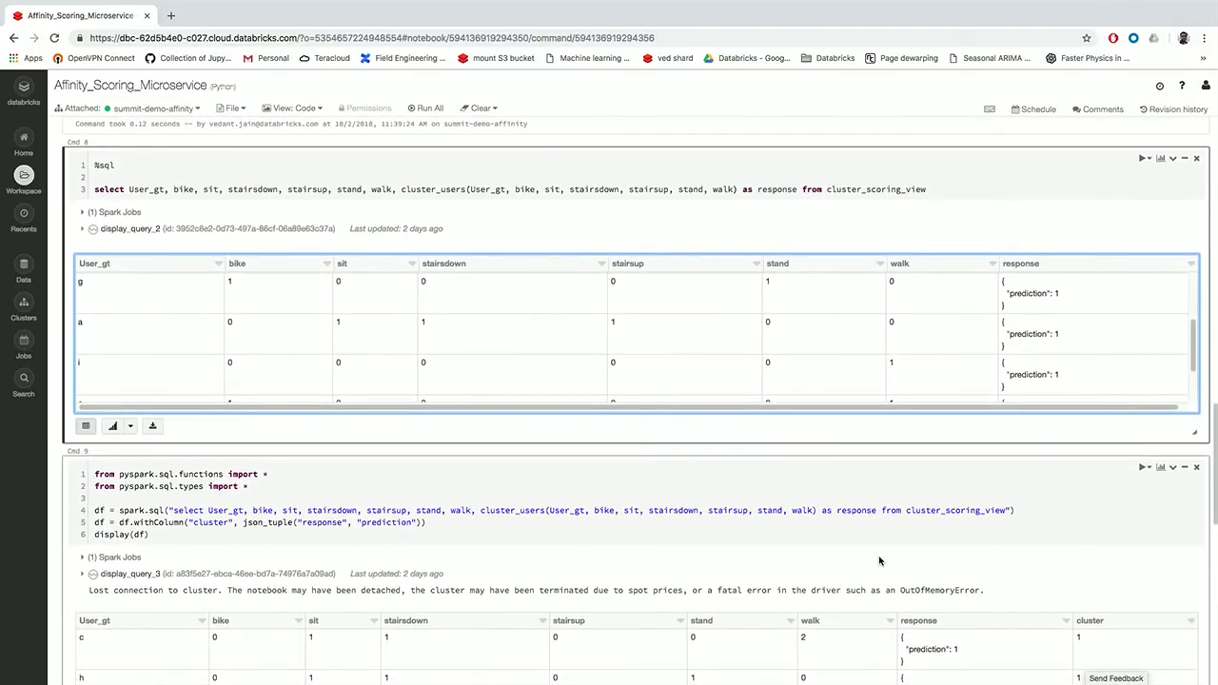
scroll(down, 3)
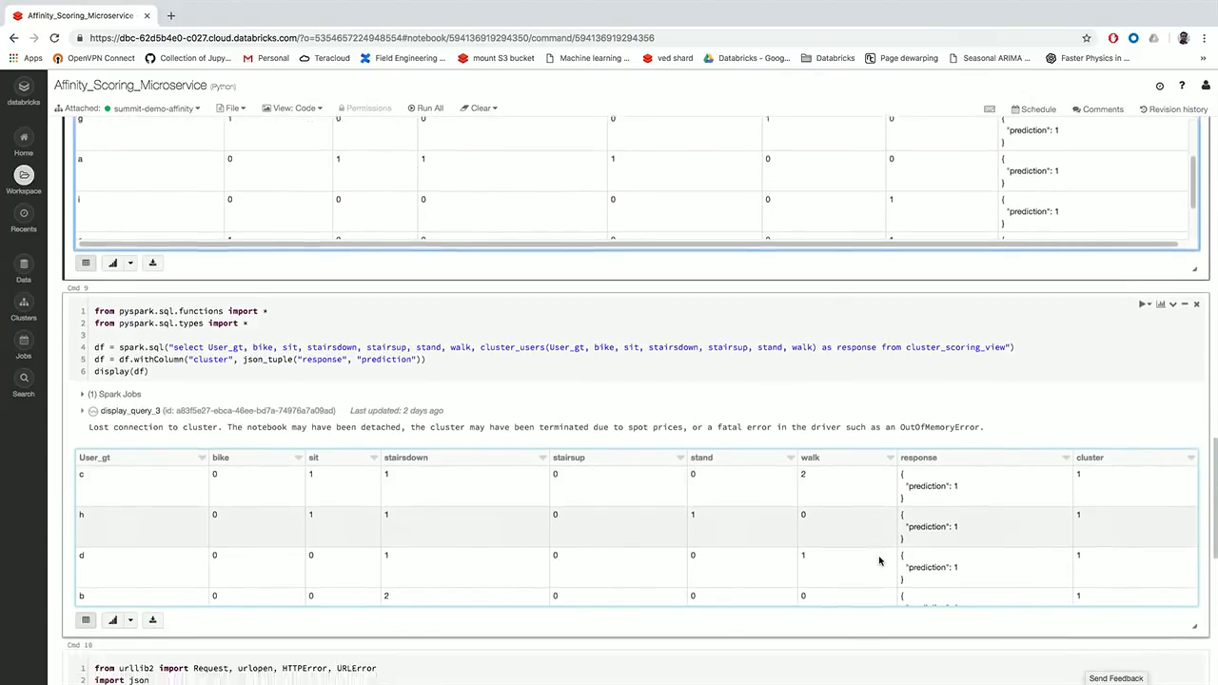
scroll(down, 3)
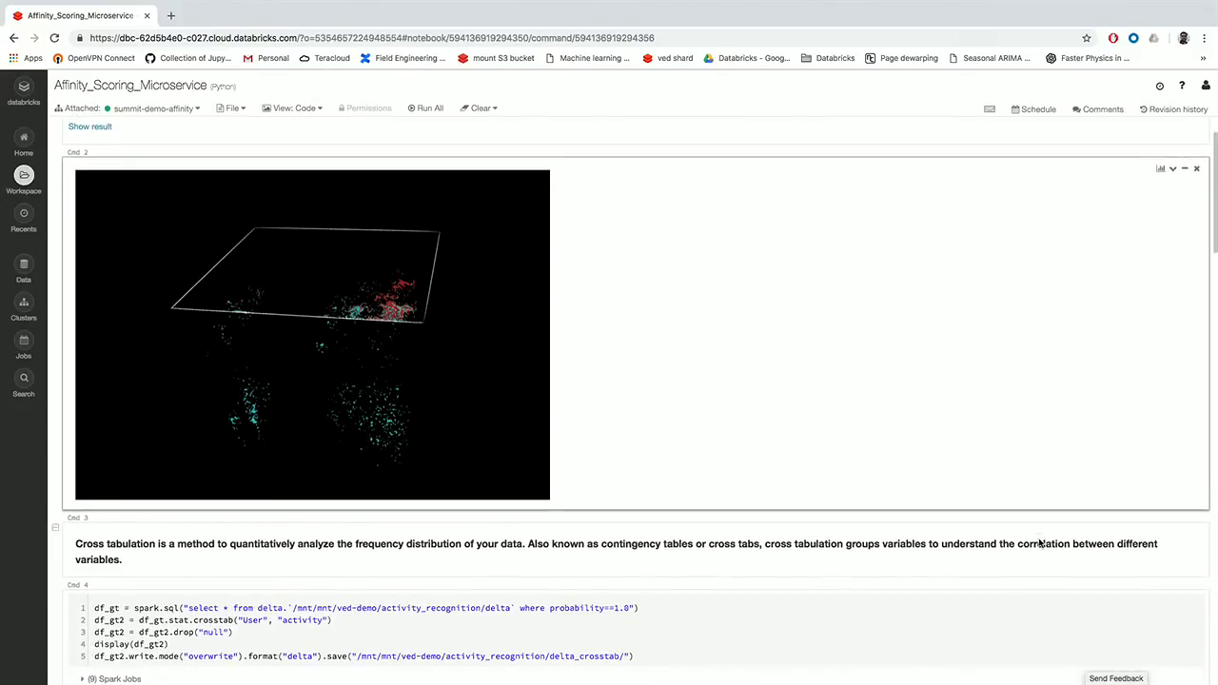
Switch to Activity_Scoring_Microservice and view df3's stacked bar chart of predicted activities by user.
scroll(down, 3)
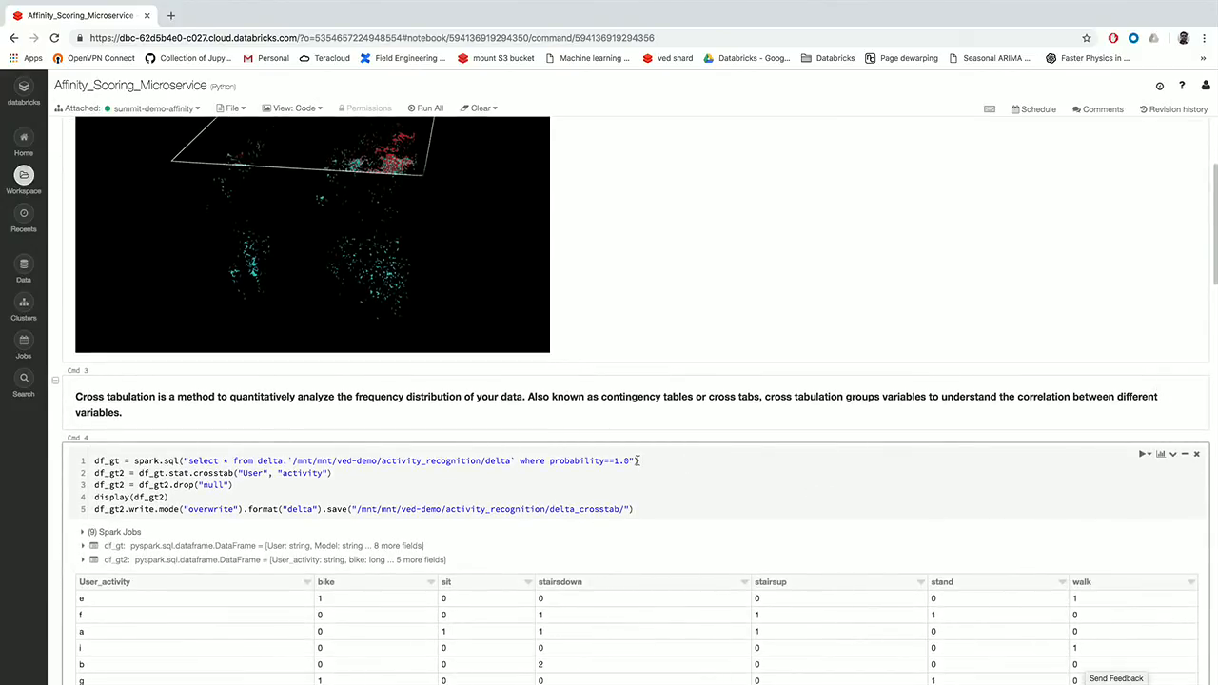
click(638, 461)
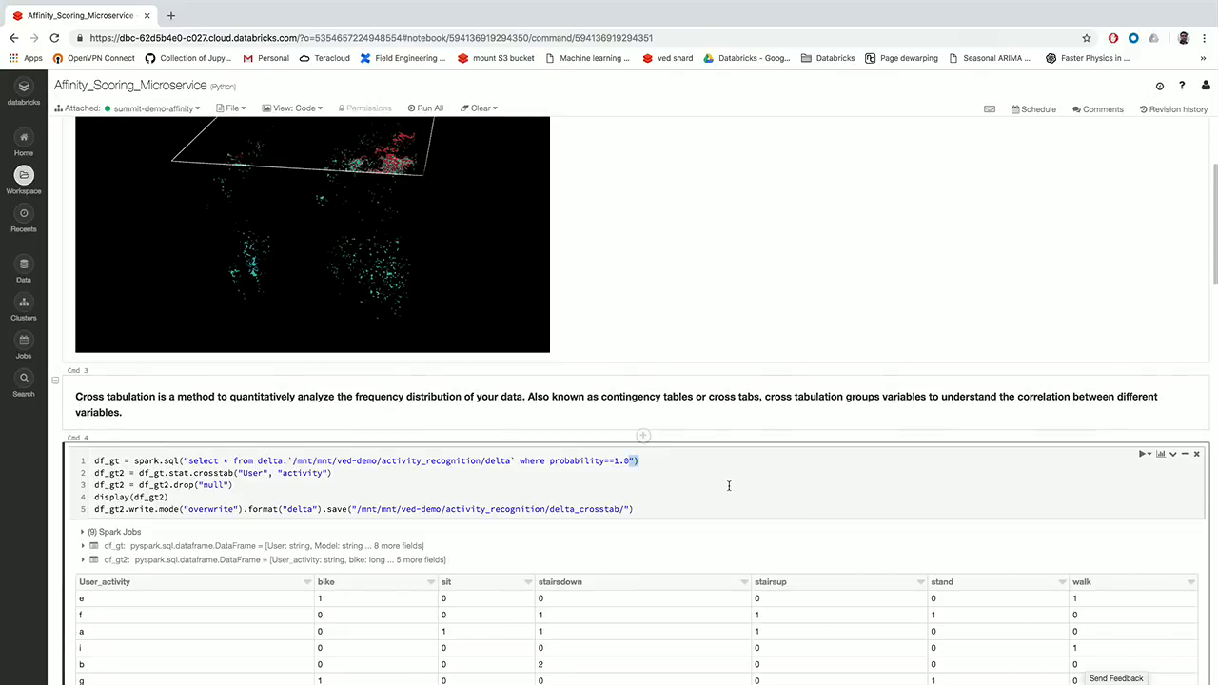
scroll(down, 3)
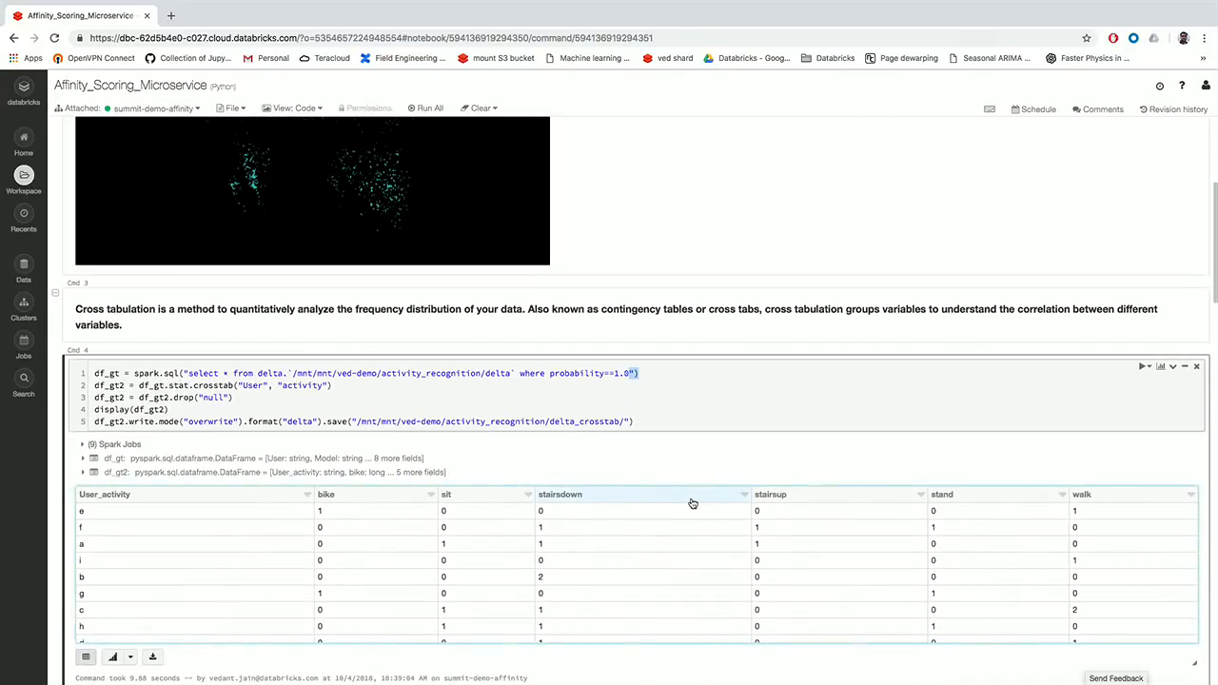
scroll(down, 3)
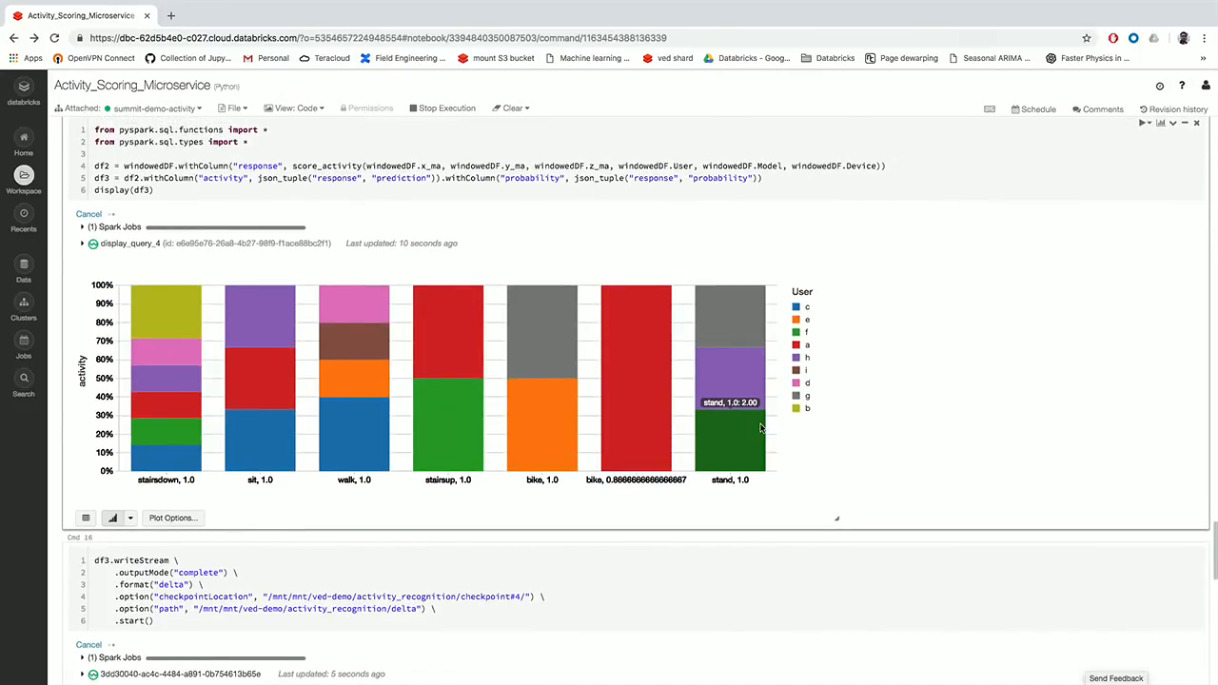
Scroll the Affinity notebook to Cmd 4's completed crosstab and the final_stream cells.
scroll(down, 3)
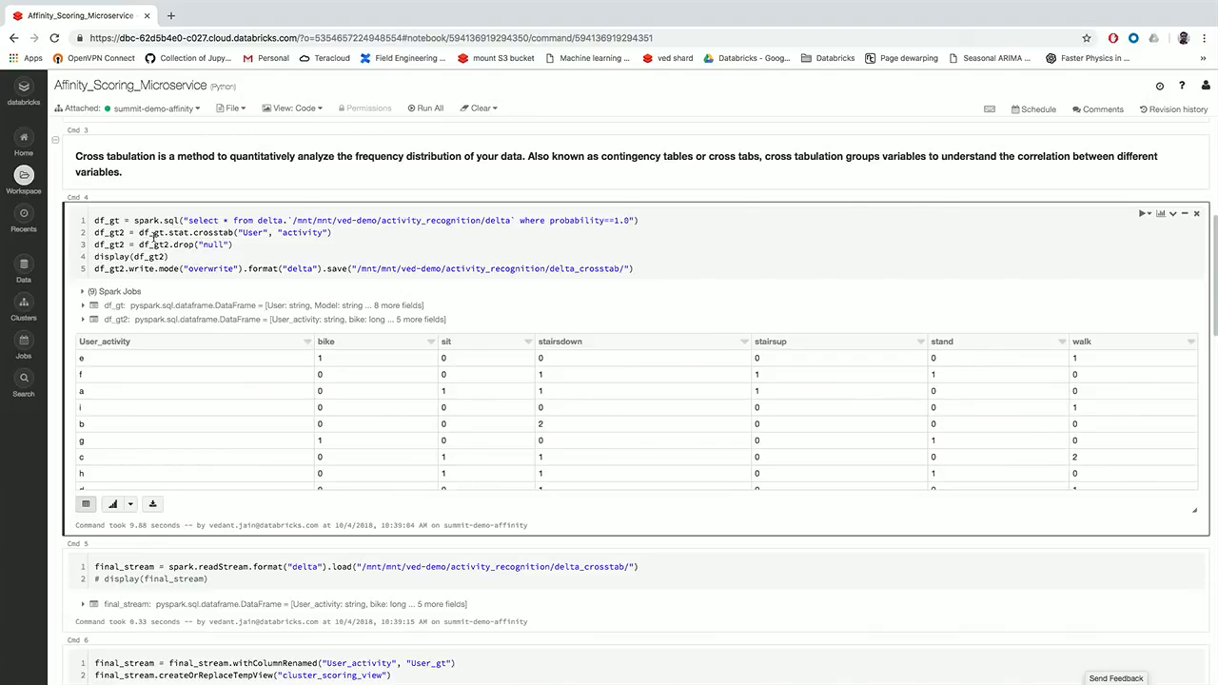
Scroll past the Cmd 5 and Cmd 6 final_stream cells to Cmd 7's cluster_users UDF.
scroll(down, 3)
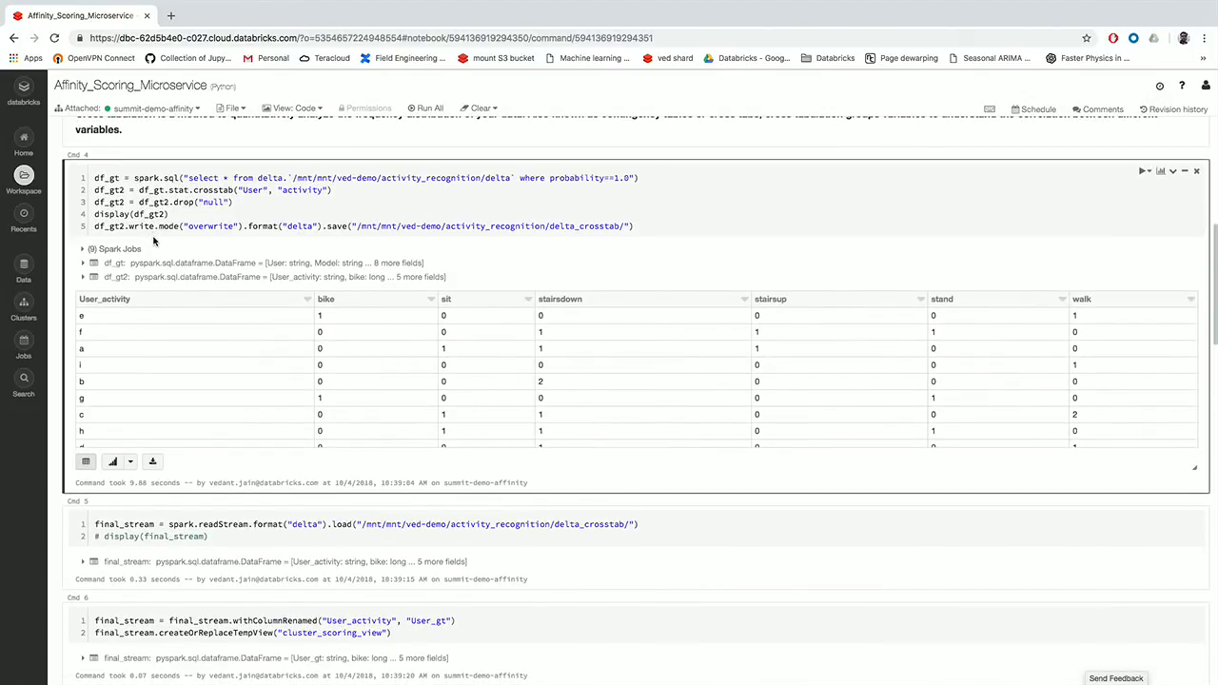
scroll(down, 3)
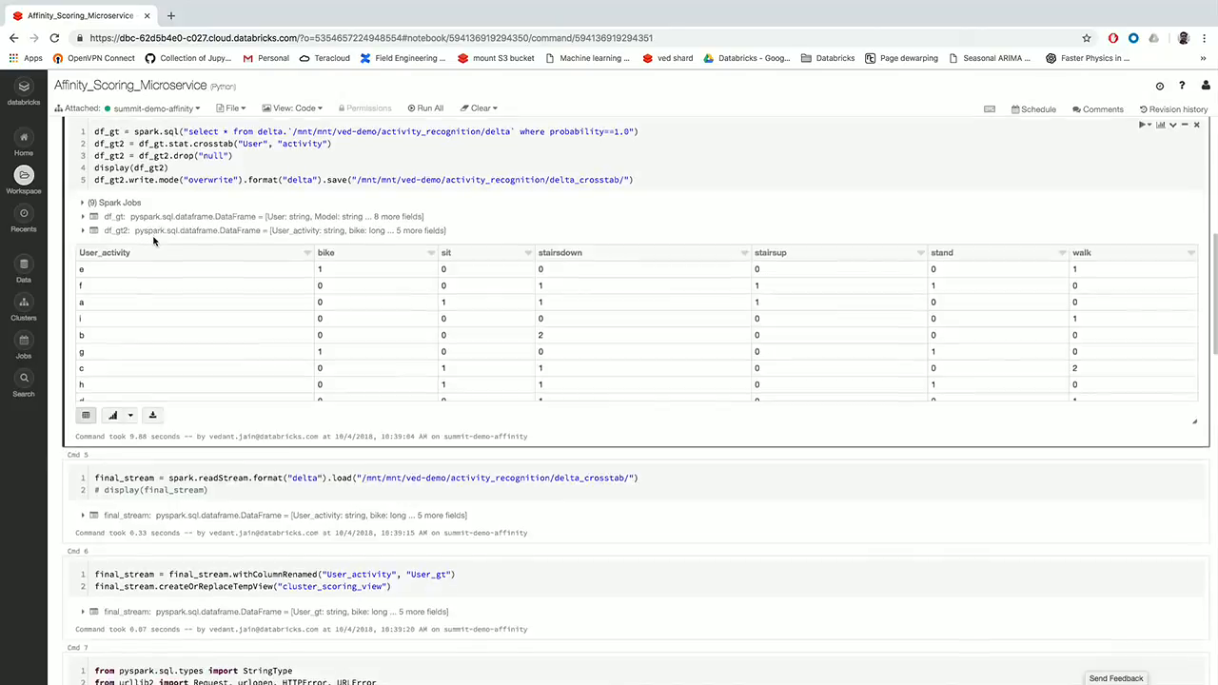
scroll(down, 3)
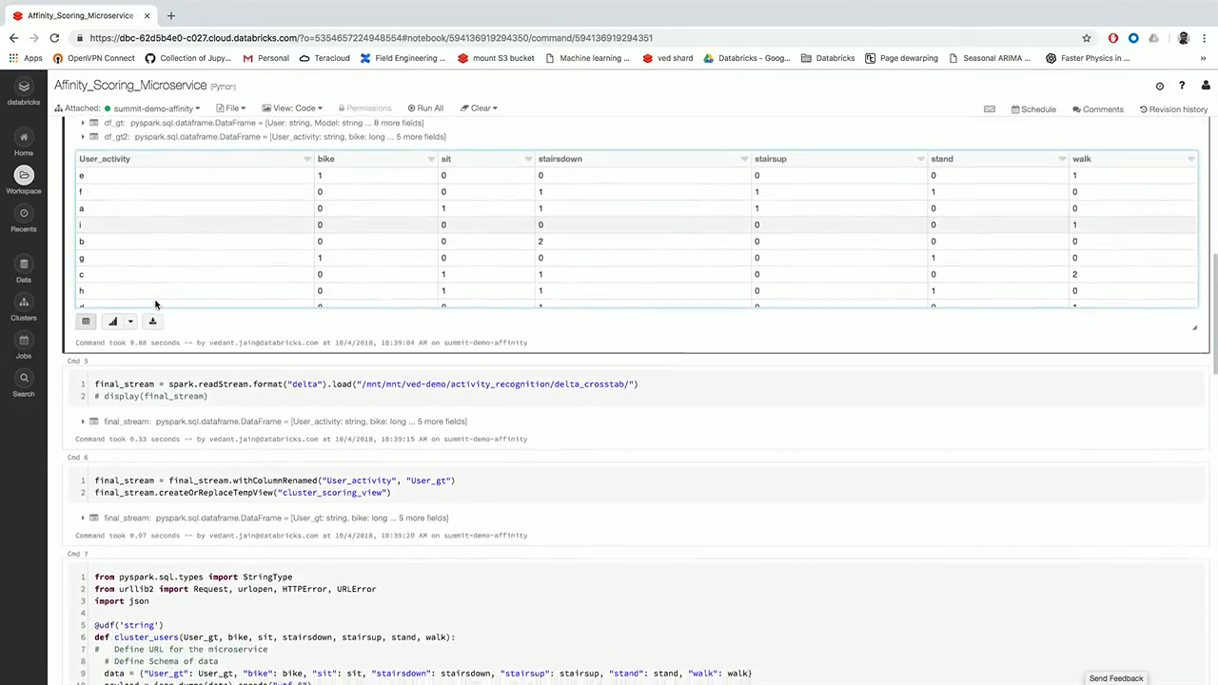
scroll(down, 3)
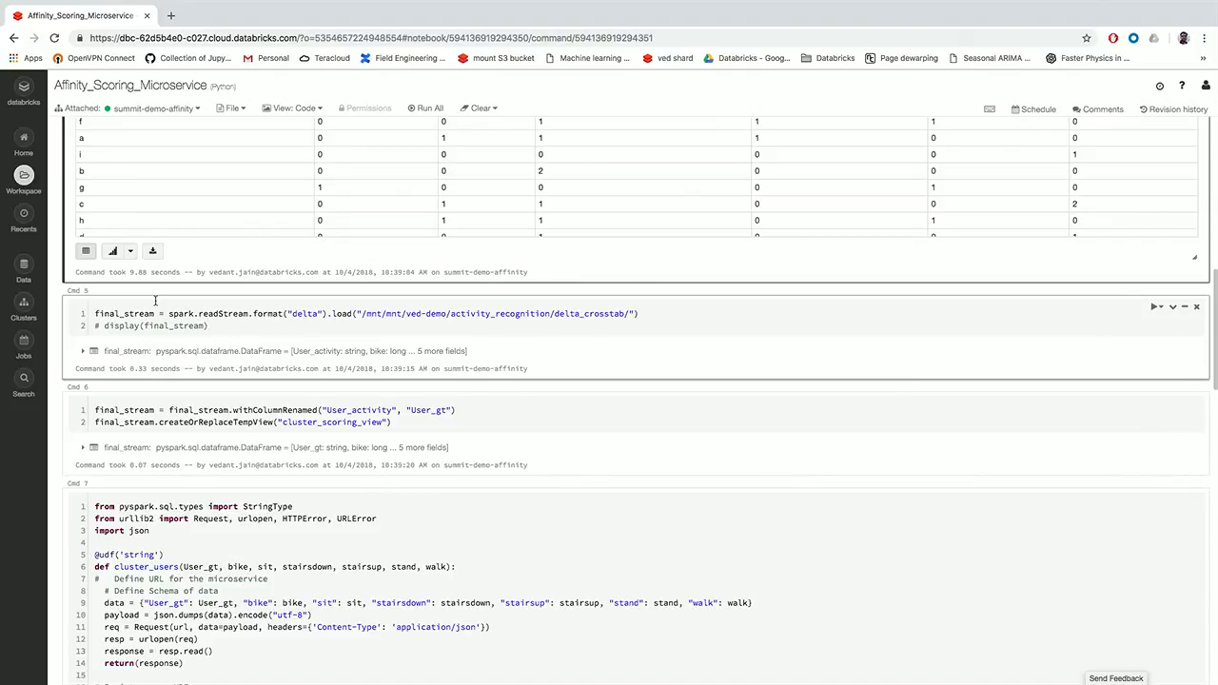
Scroll the Activity_Scoring_Microservice notebook to the activity-recognition diagram in Cmd 2.
scroll(down, 3)
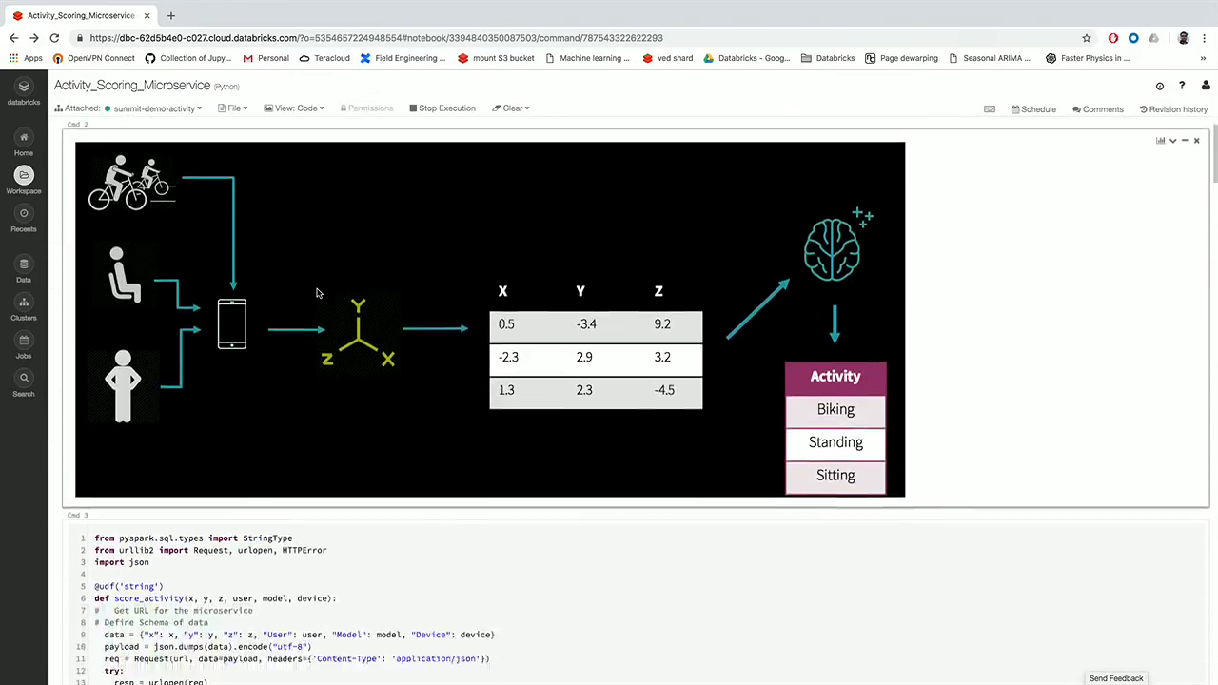
Scroll past the score_activity UDF and retry sections to Cmd 8's input schema.
scroll(down, 3)
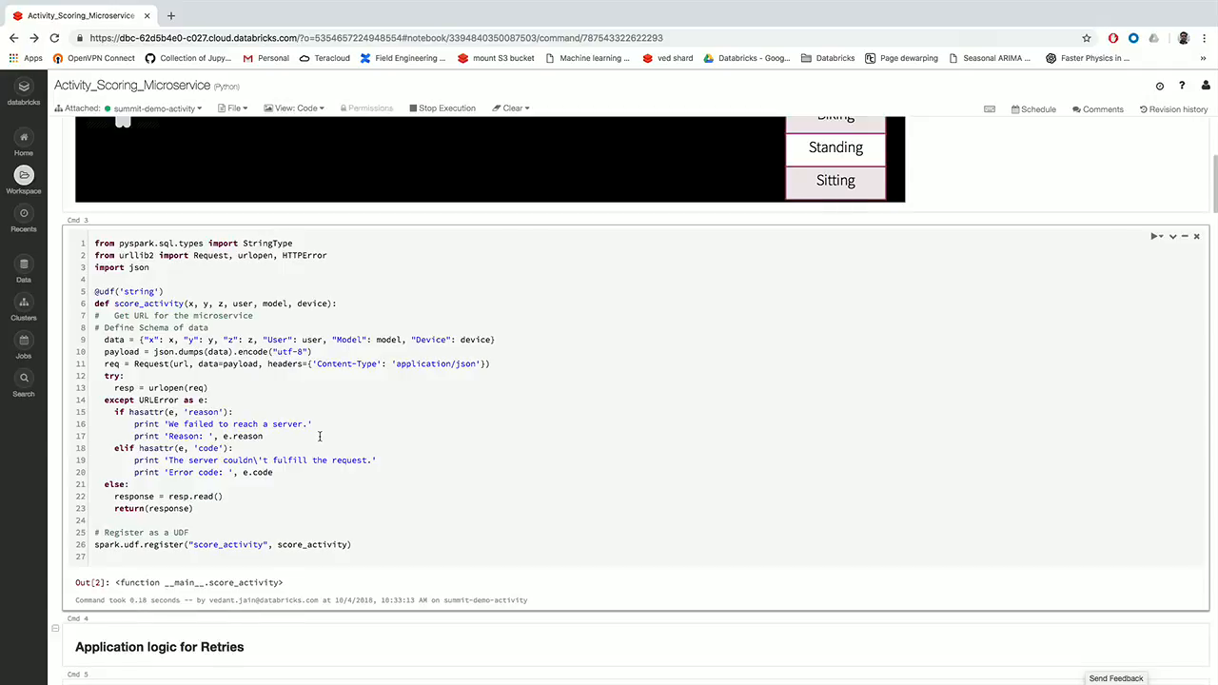
scroll(down, 3)
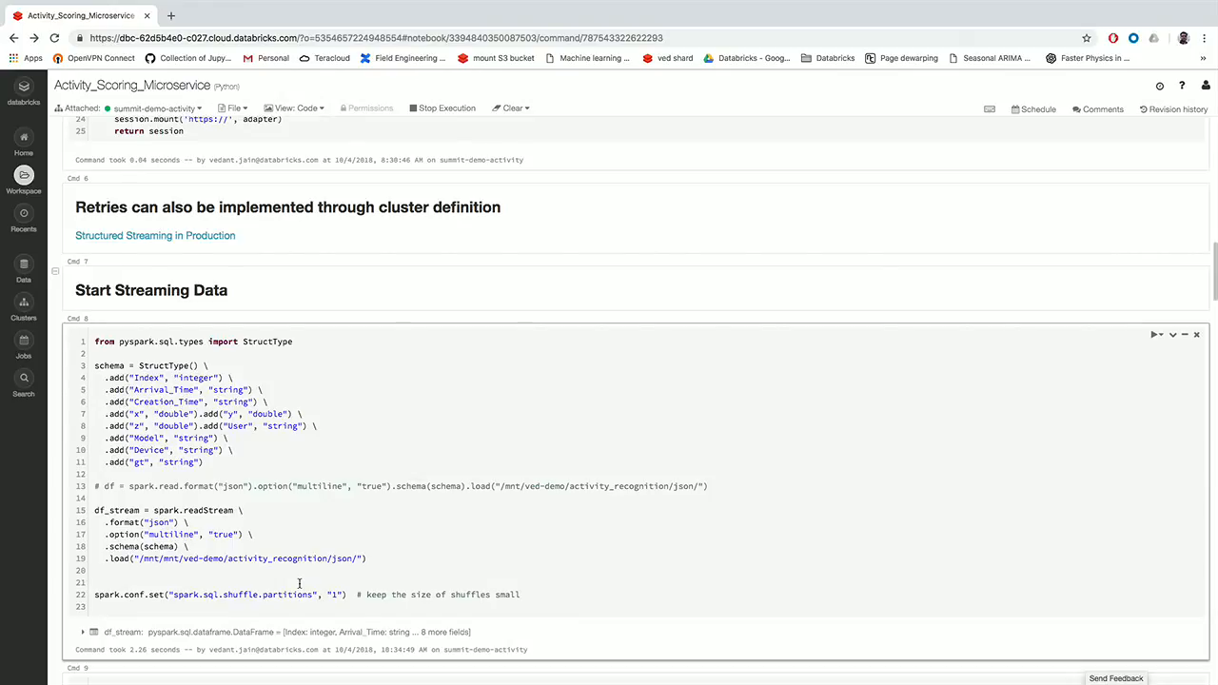
Scroll up past 'Application logic for Retries' to the Cmd 2 diagram.
scroll(up, 3)
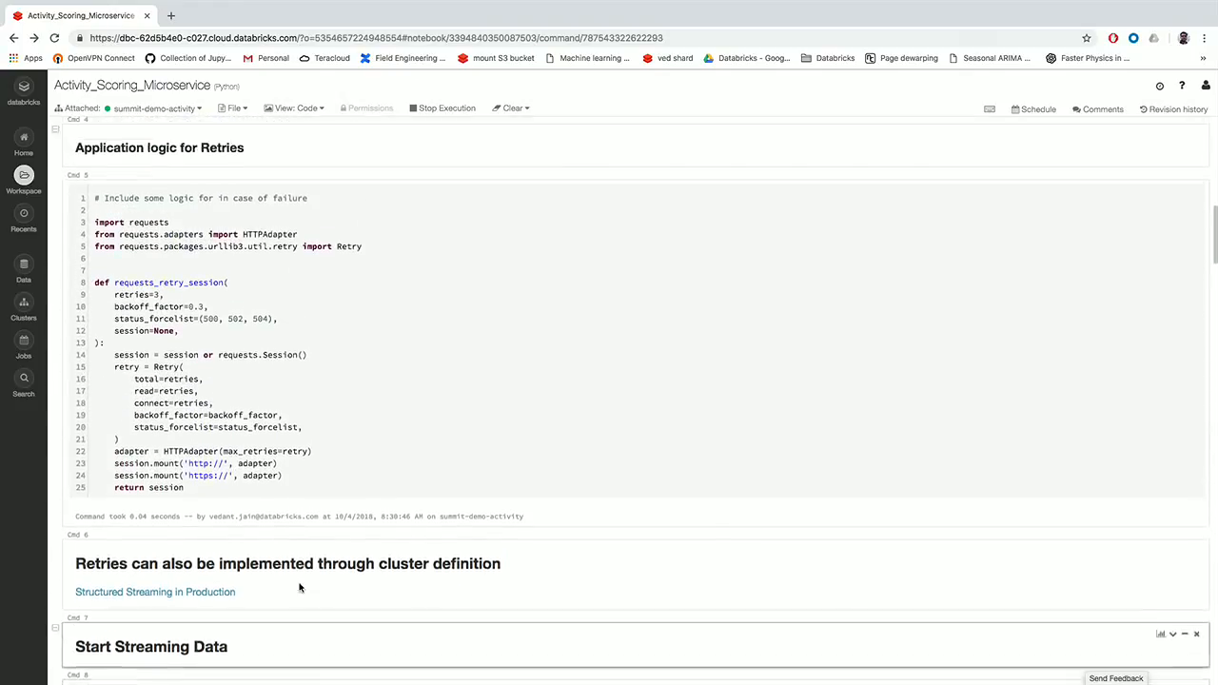
scroll(up, 3)
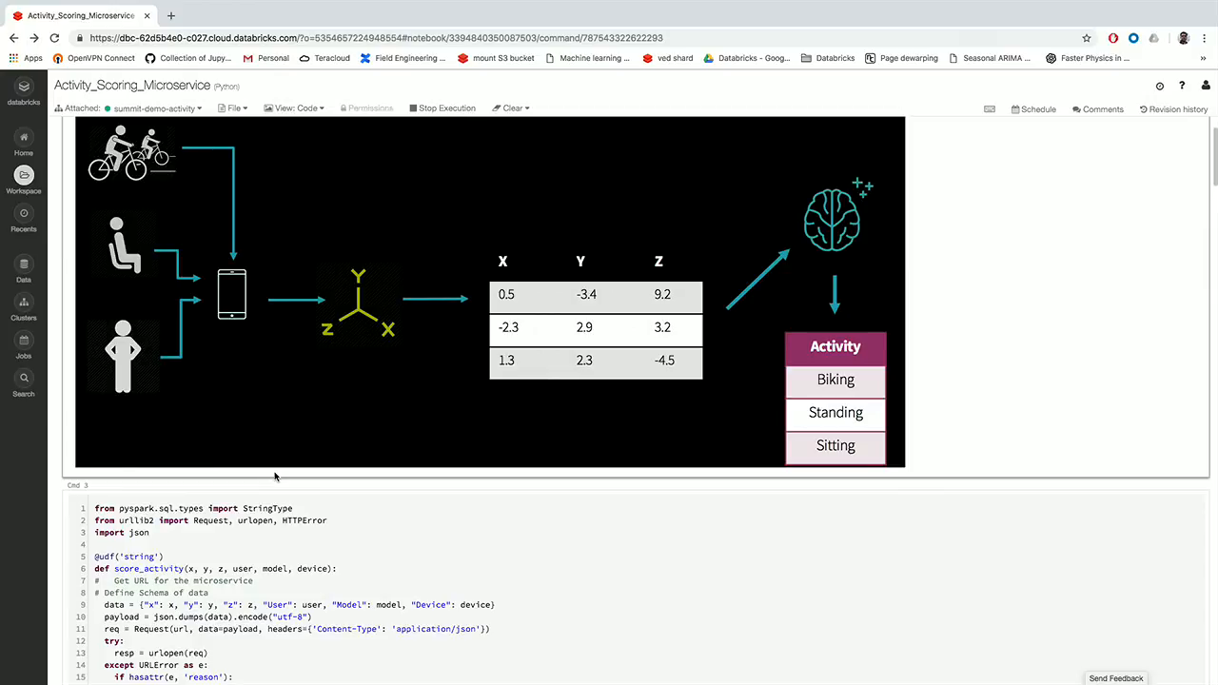
mouse_move(325, 476)
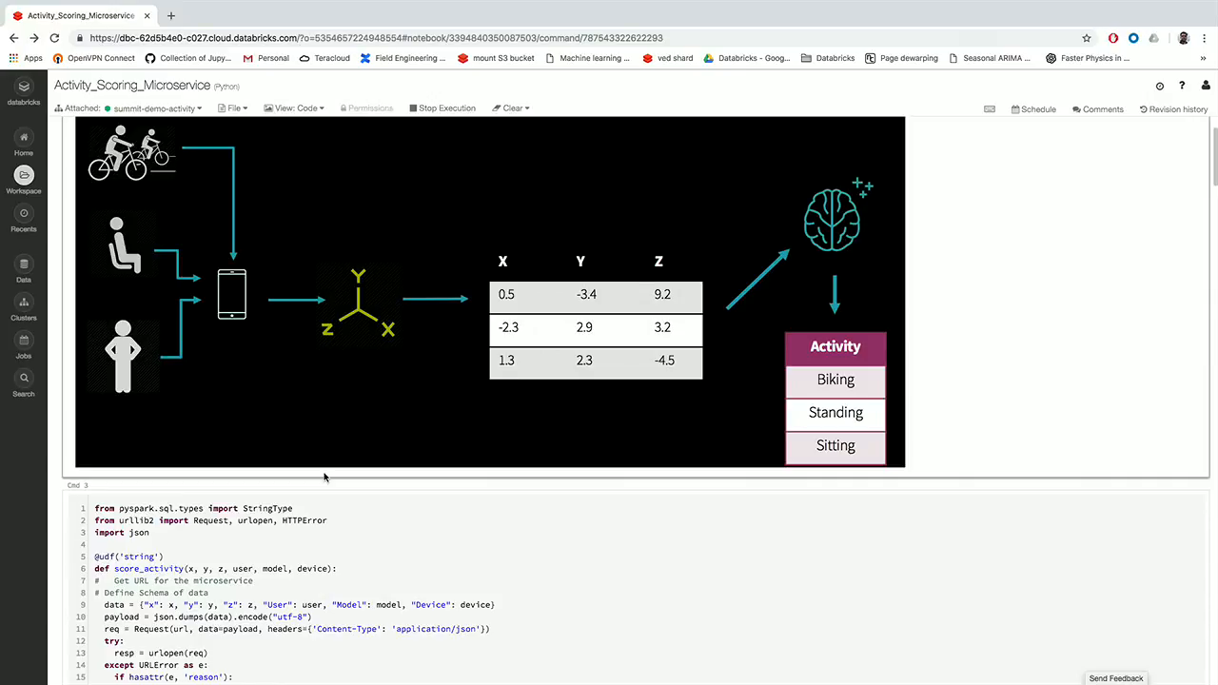
Scroll past the windowing and writeStream cells to the architecture diagram and NEXT STEP heading.
scroll(down, 3)
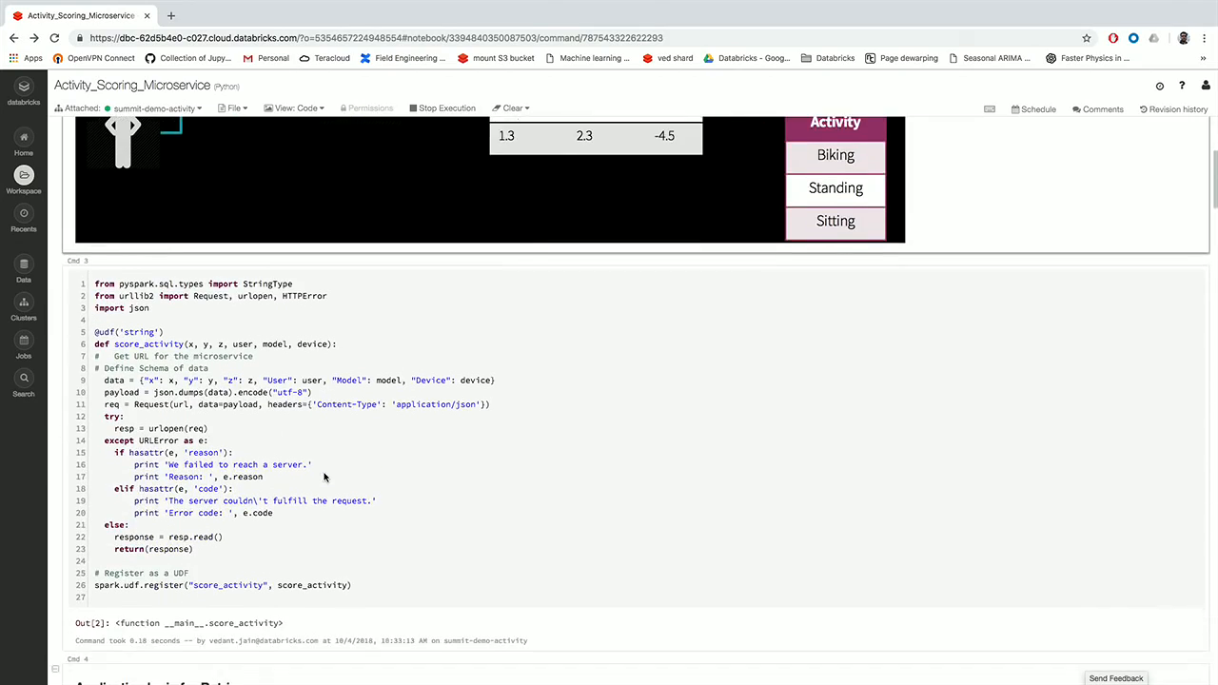
scroll(down, 3)
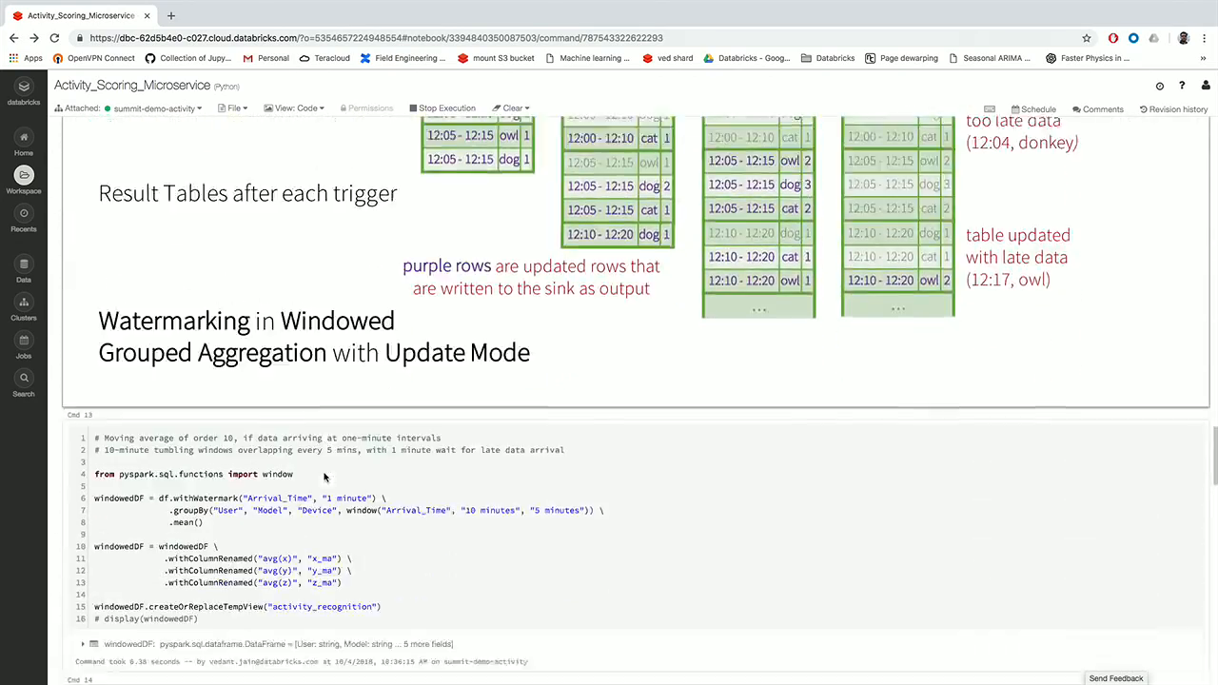
scroll(down, 3)
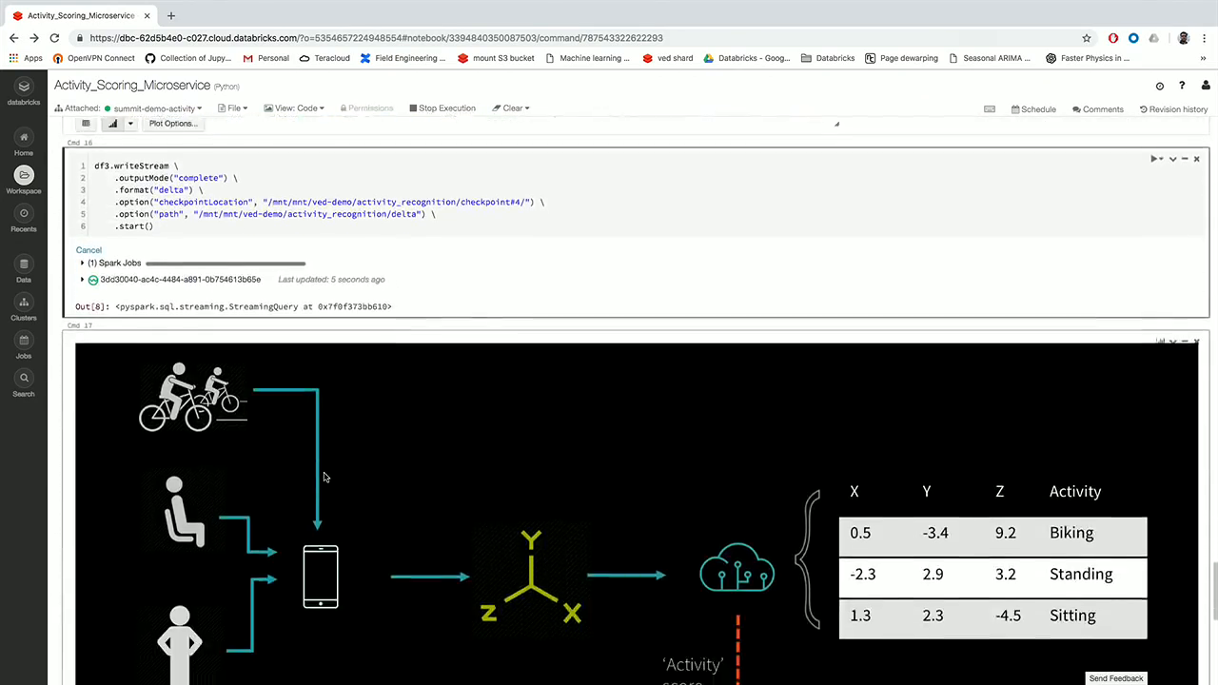
scroll(down, 3)
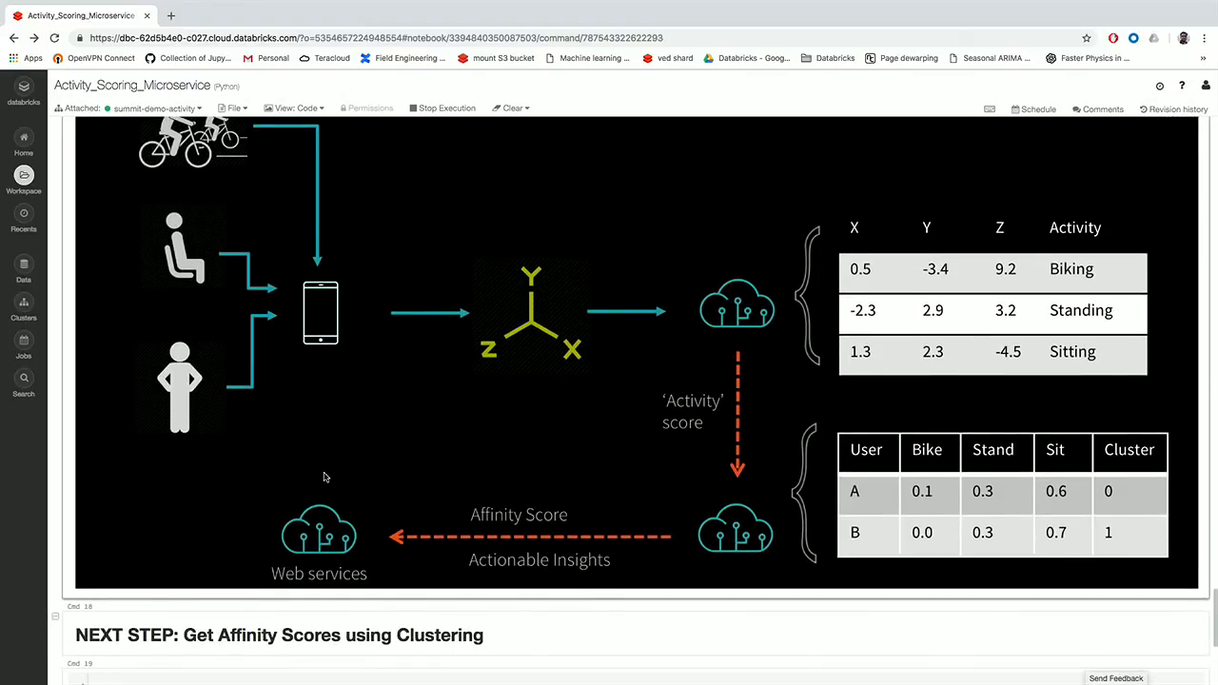